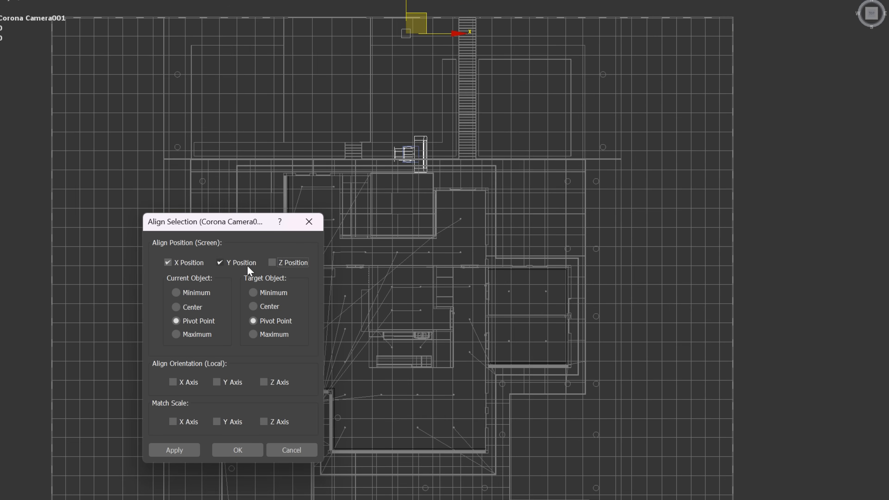
# Step: Apply the X and Y pivot-point alignment of the Corona camera to the target object
pyautogui.click(237, 449)
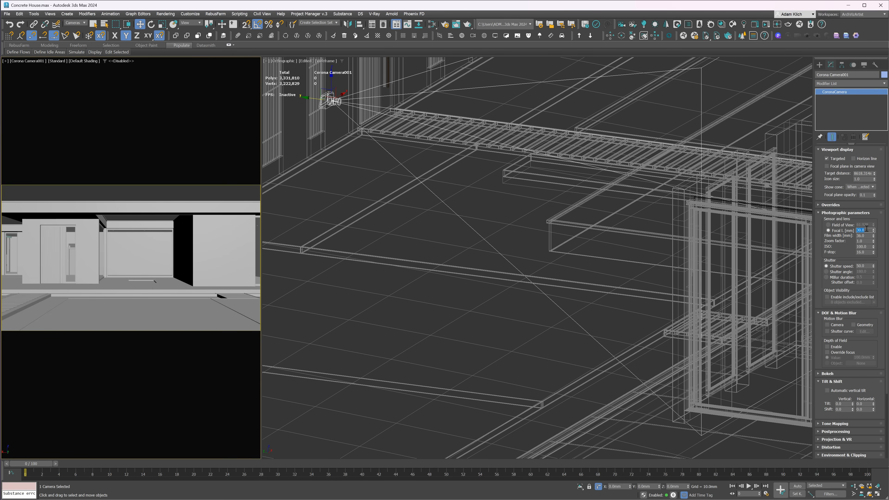
pyautogui.moveTo(588, 113)
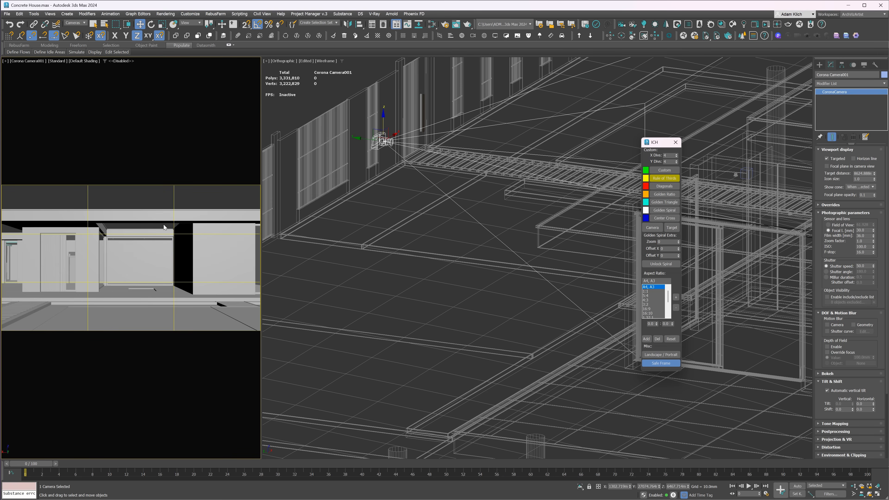
pyautogui.moveTo(179, 243)
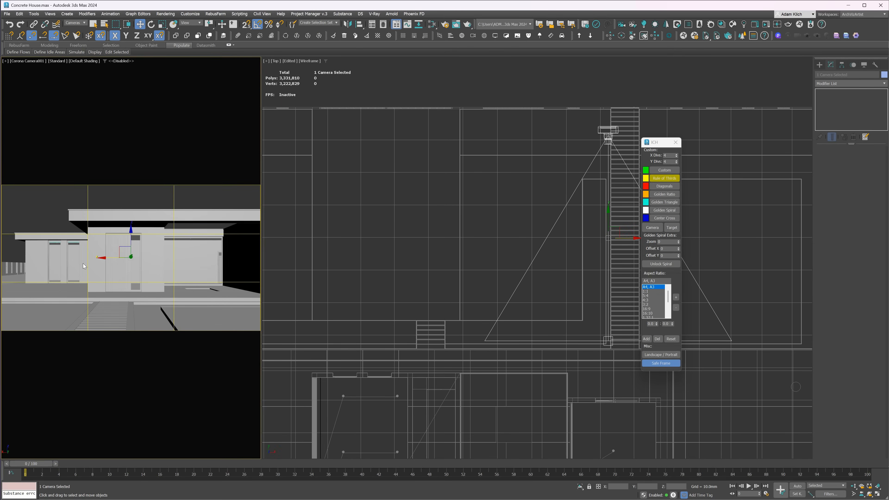
pyautogui.moveTo(119, 244)
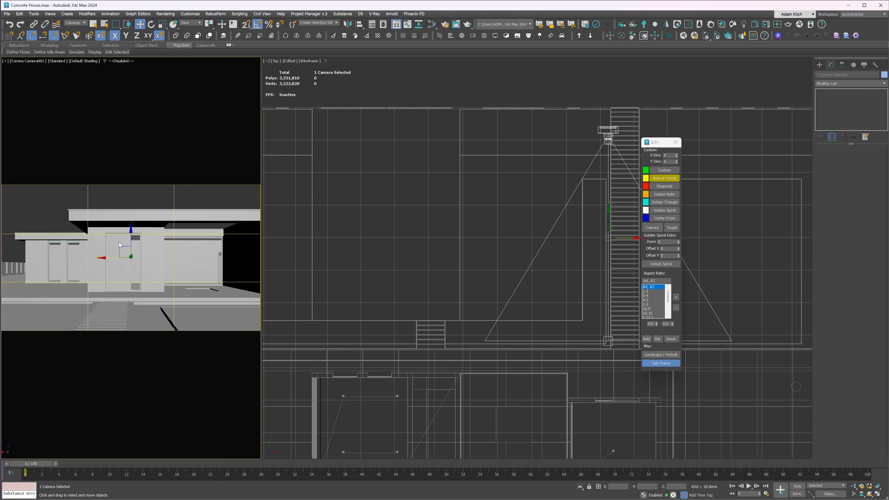
# Step: Nudge the camera in Top view so the thirds guide frames the house front
pyautogui.moveTo(131, 240); pyautogui.dragTo(130, 230)
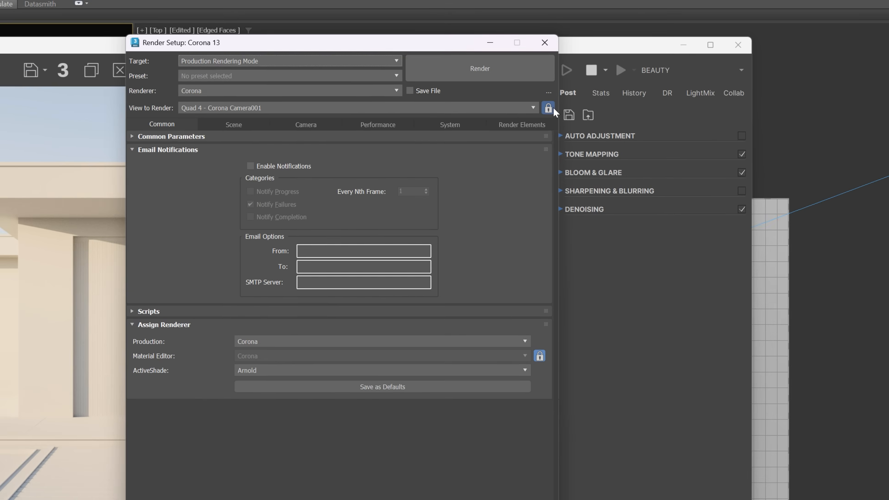
# Step: Lock rendering to the camera view and move Corona Sun001 below-right of the house plan
pyautogui.click(543, 43)
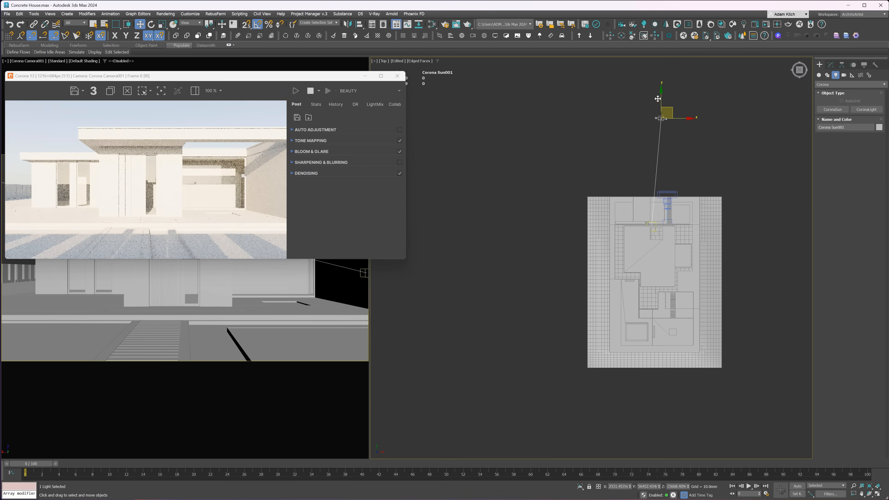
pyautogui.moveTo(660, 99); pyautogui.dragTo(560, 113)
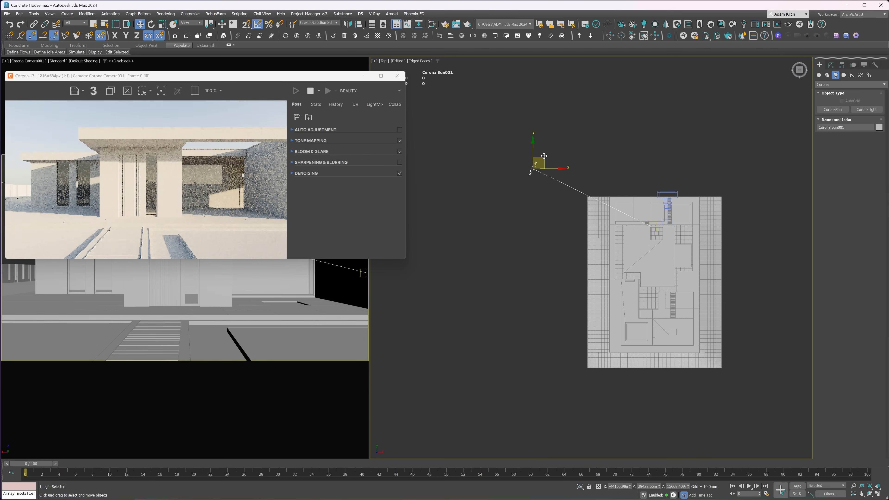
pyautogui.moveTo(537, 161); pyautogui.dragTo(518, 224)
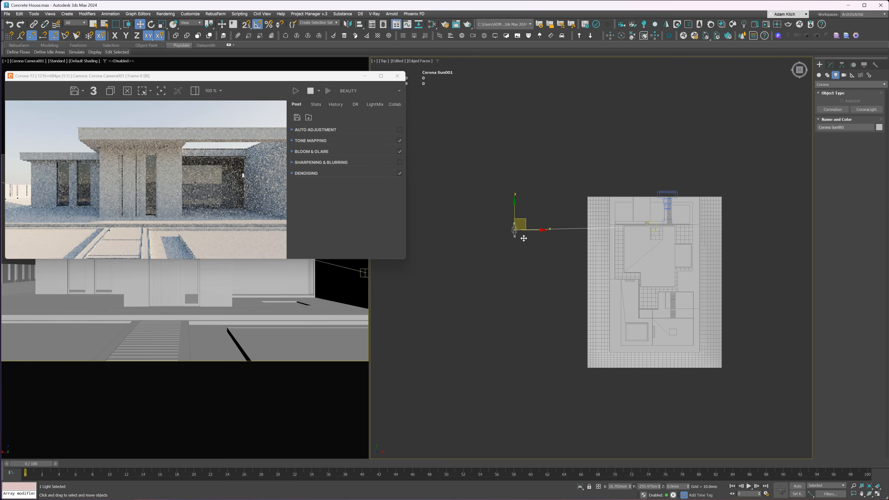
pyautogui.moveTo(520, 227); pyautogui.dragTo(740, 379)
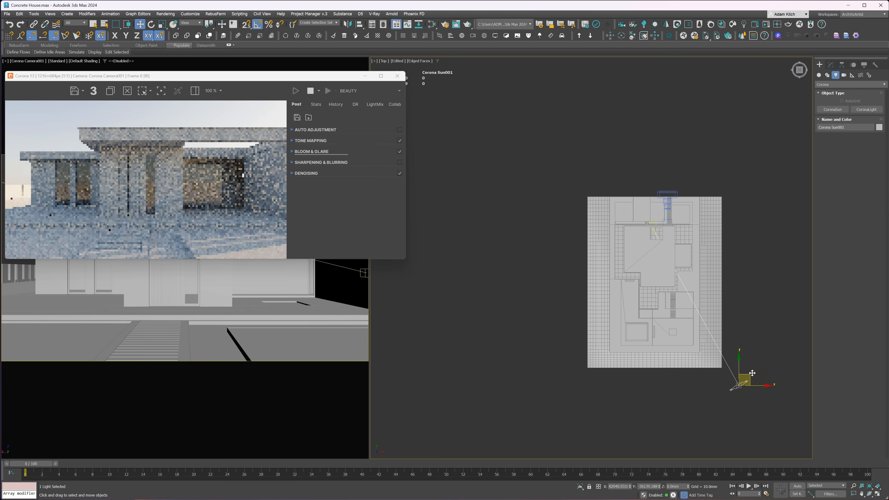
pyautogui.moveTo(740, 380); pyautogui.dragTo(771, 271)
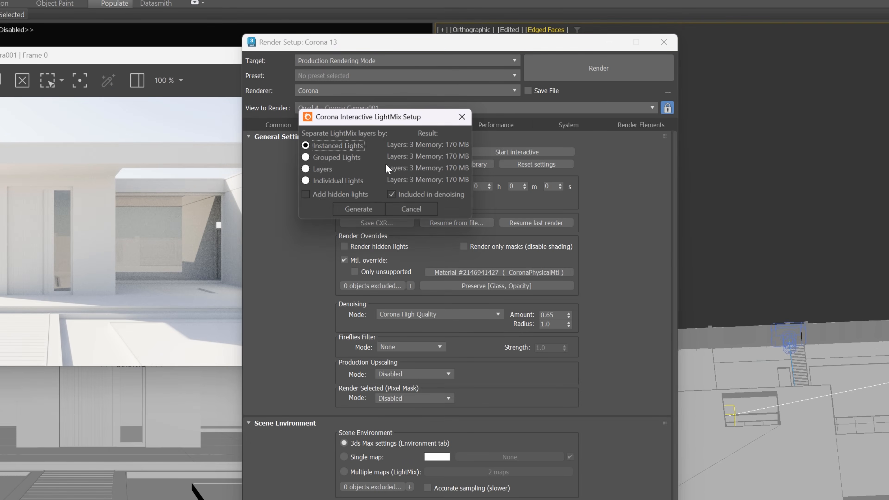
# Step: Generate LightMix from instanced lights, tint Environment pale blue at 1.50 and toggle the sun layer
pyautogui.click(411, 208)
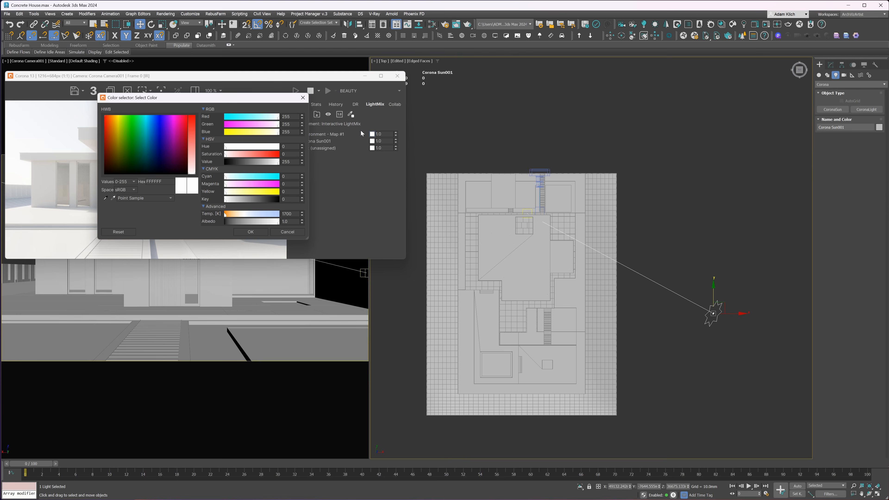
pyautogui.click(146, 118)
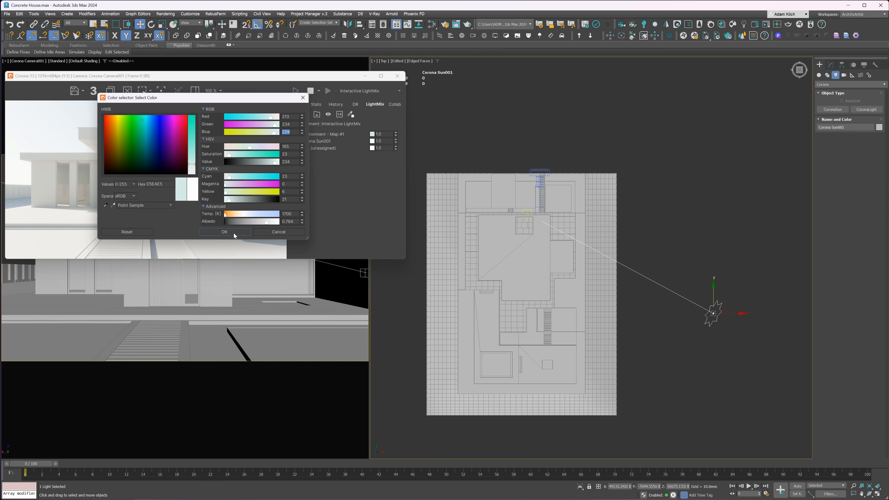
pyautogui.click(223, 232)
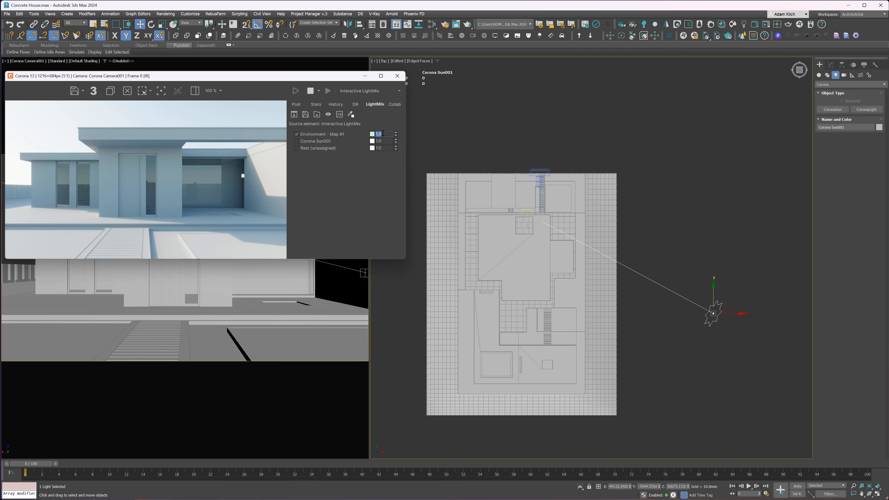
pyautogui.write('1.50')
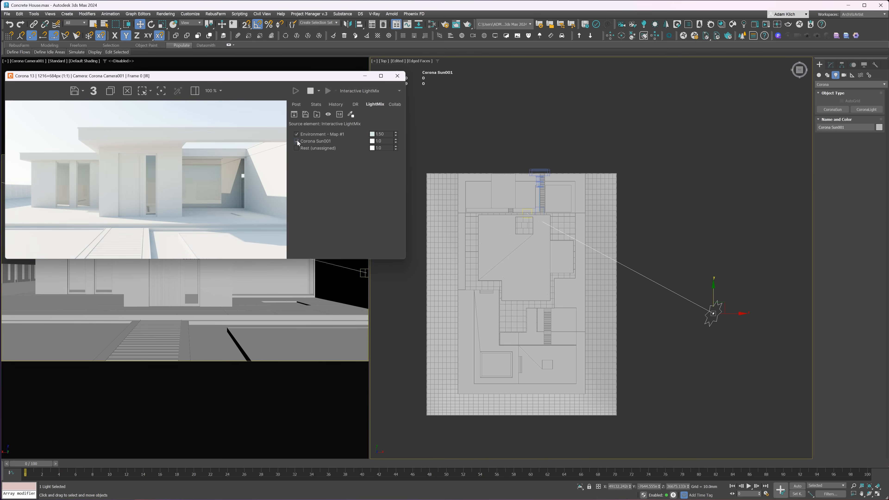
pyautogui.click(295, 104)
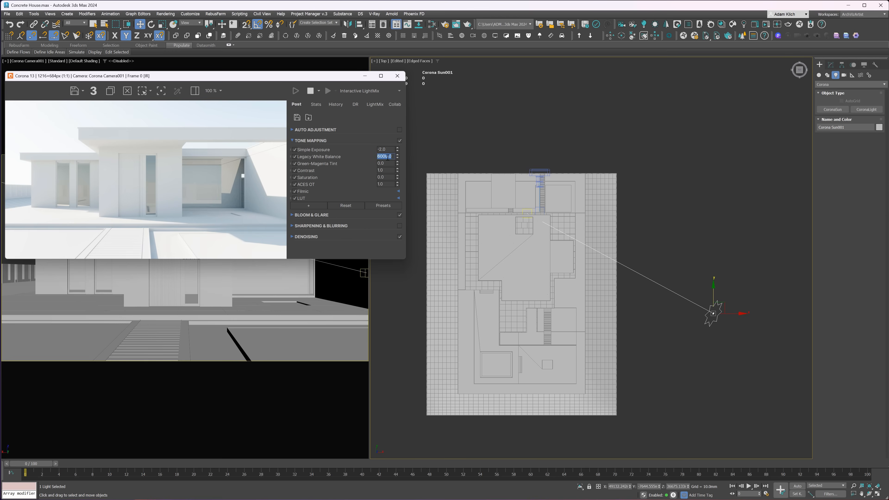
# Step: Set tone-mapping saturation to -0.070 and expand the LUT settings
pyautogui.click(384, 170)
pyautogui.write('2')
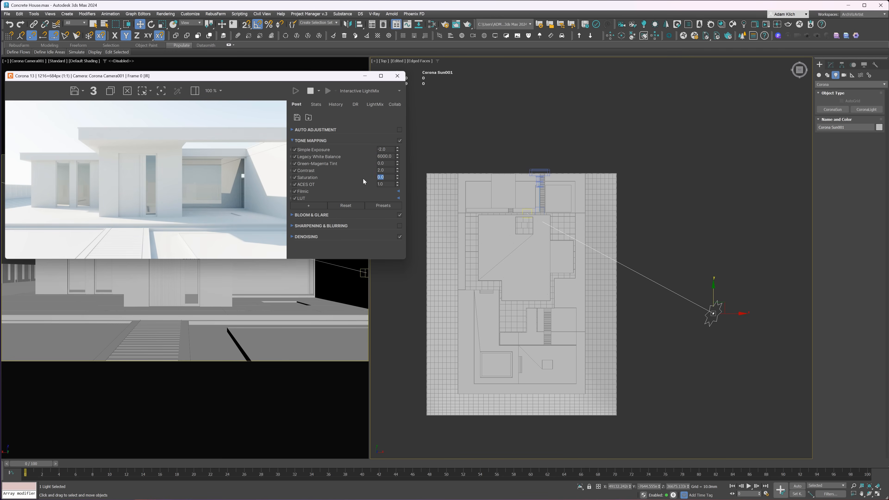
pyautogui.write('-0.070')
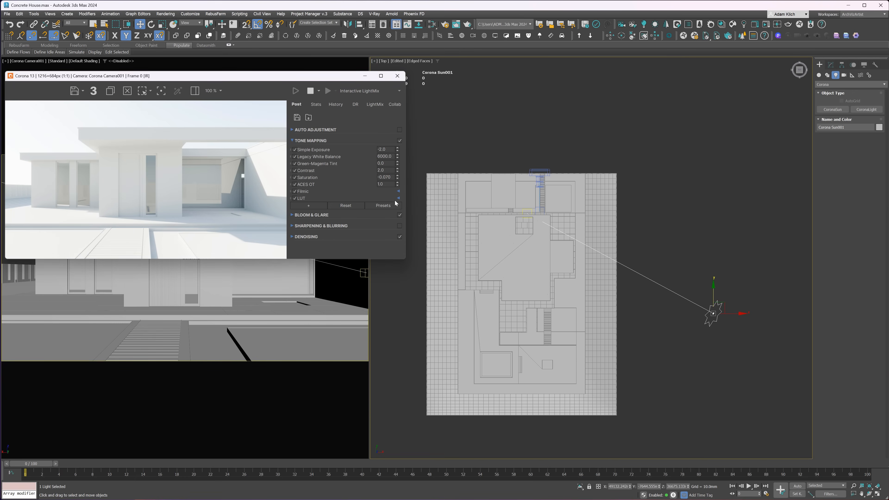
pyautogui.click(301, 197)
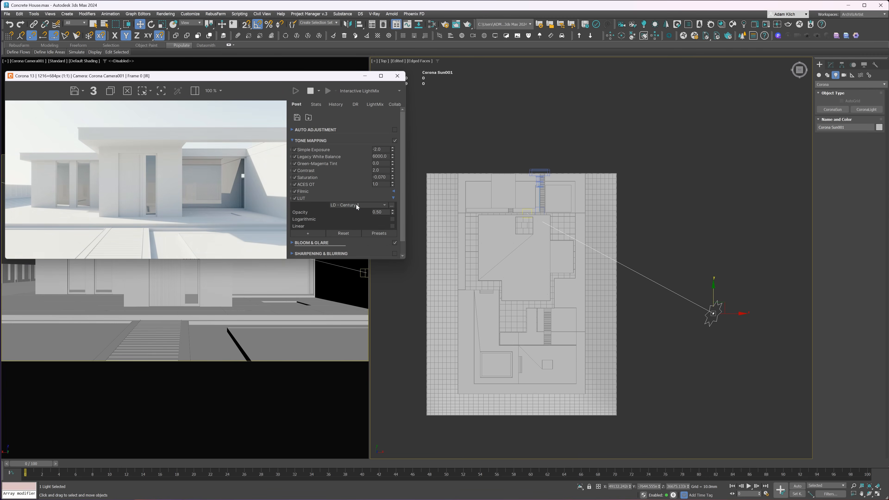
# Step: Choose the LD - Pacific Coast 3 LUT at 0.25 opacity
pyautogui.click(358, 205)
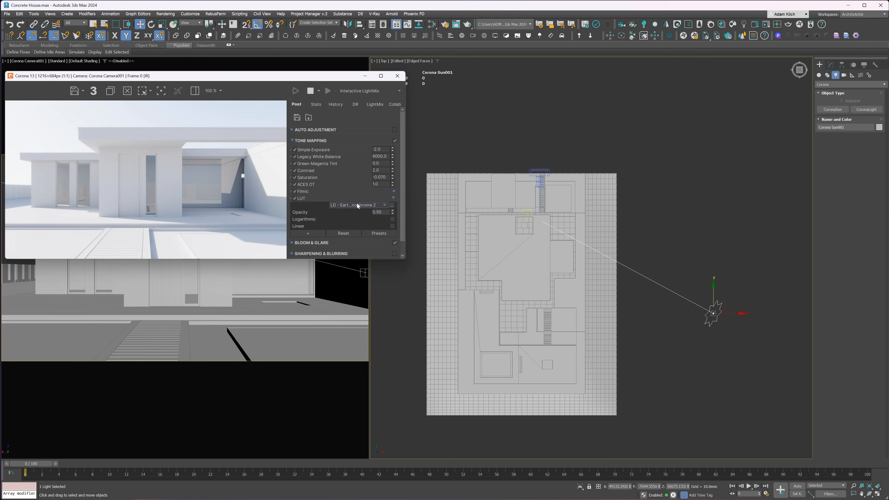
pyautogui.click(357, 205)
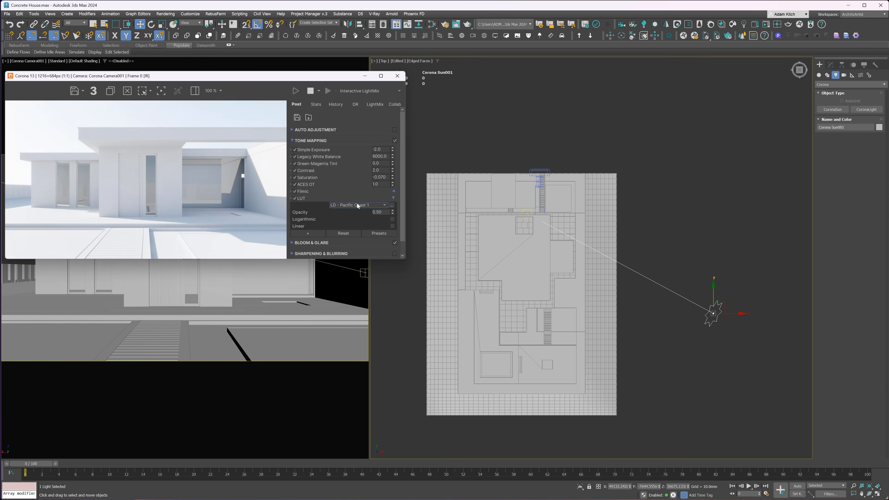
pyautogui.click(384, 204)
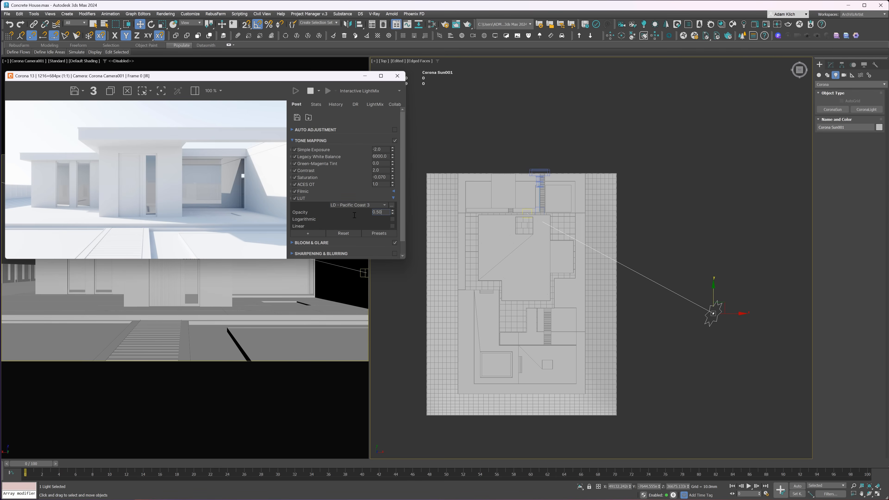
pyautogui.write('.25')
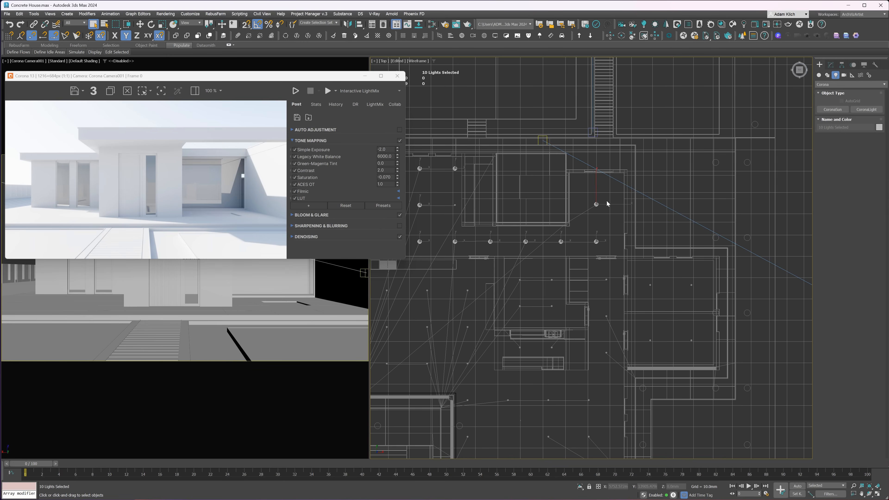
# Step: Add a CShading_LightSelect render element named Spotlights
pyautogui.click(334, 139)
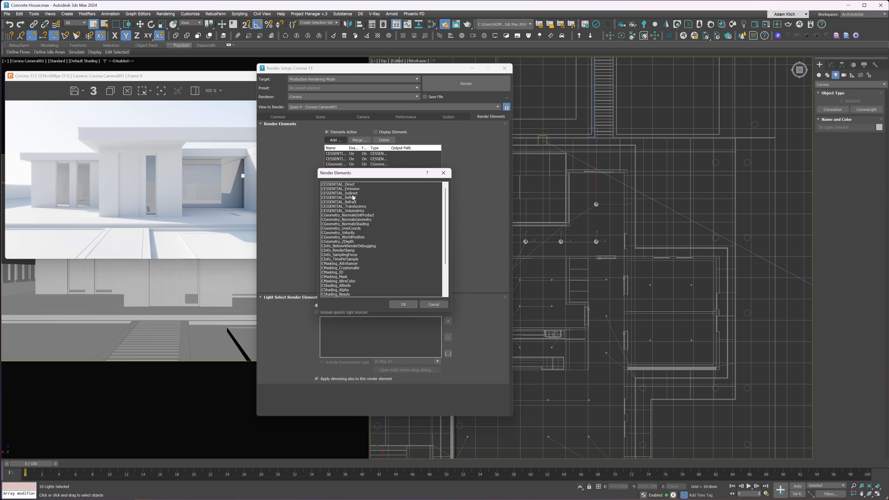
pyautogui.click(402, 304)
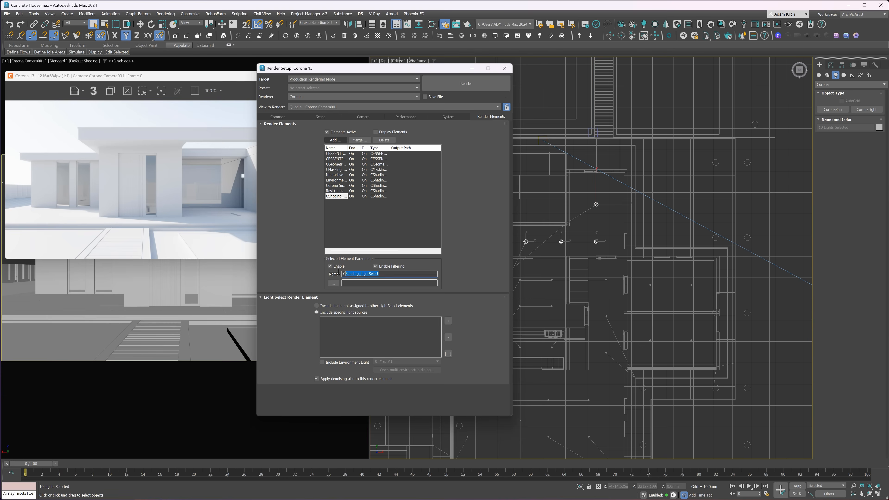
pyautogui.write('Spotlights')
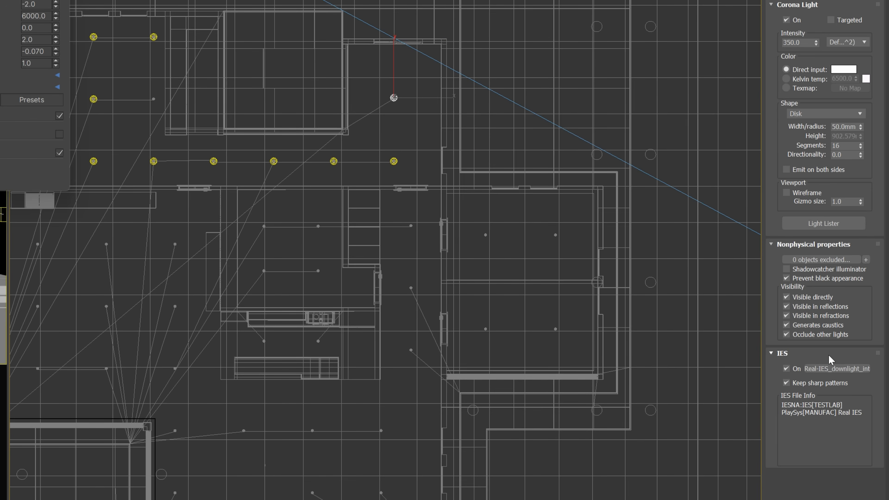
# Step: Pick an IES profile from Corona's library for the ceiling spotlights
pyautogui.click(837, 368)
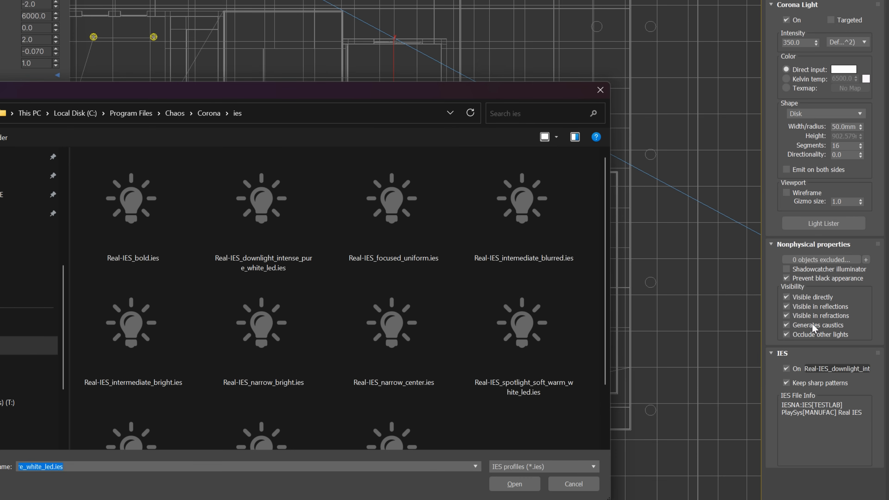
pyautogui.click(514, 483)
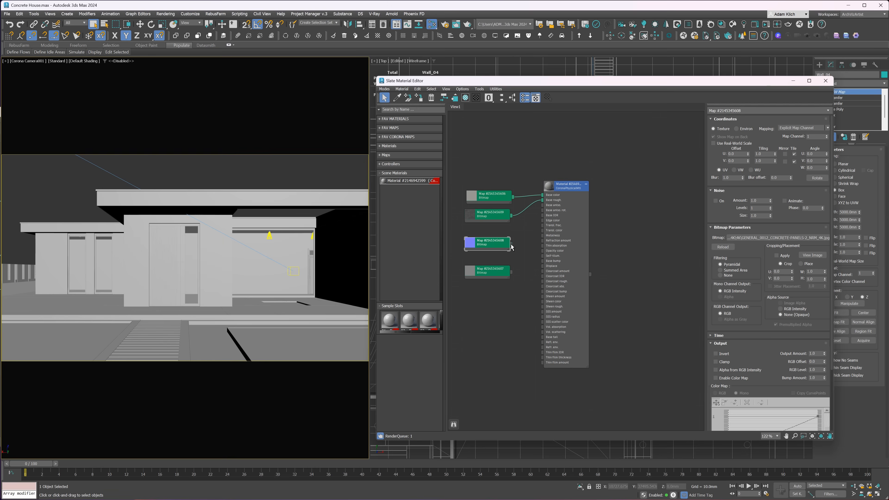
# Step: Add a CoronaNormal node to the concrete wall material and a Color Correction map to the next one
pyautogui.rightClick(512, 246)
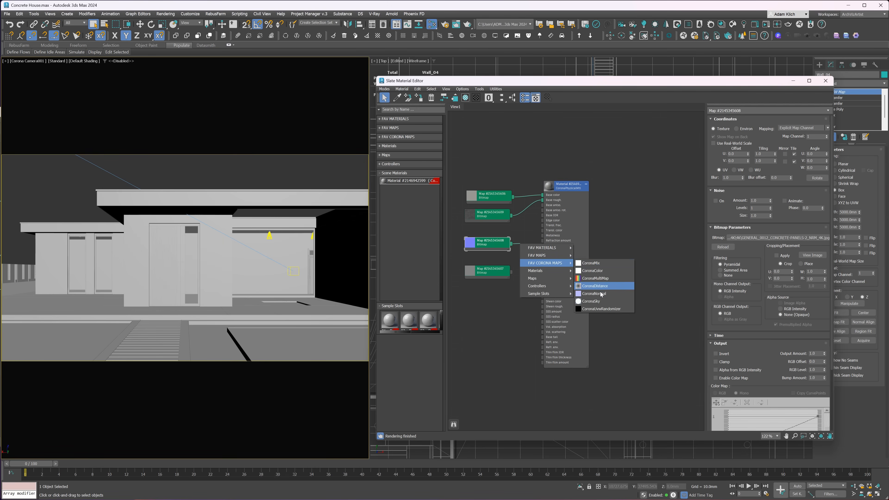
pyautogui.click(592, 294)
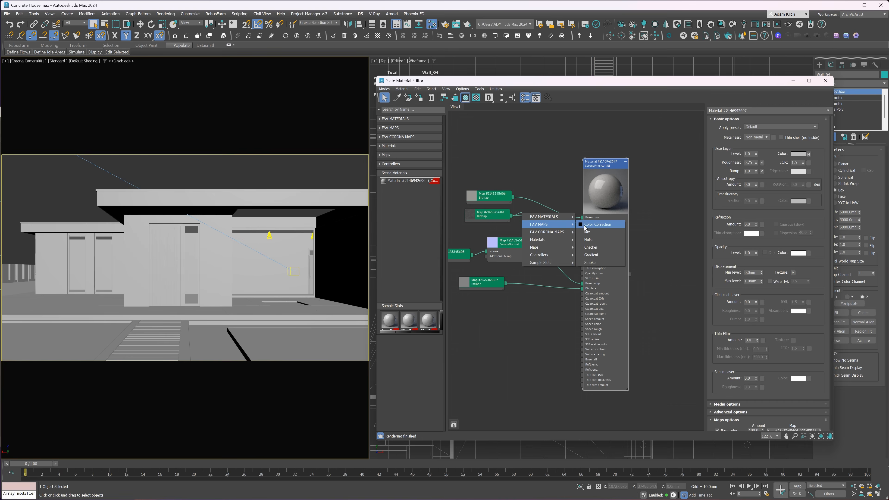
pyautogui.click(597, 225)
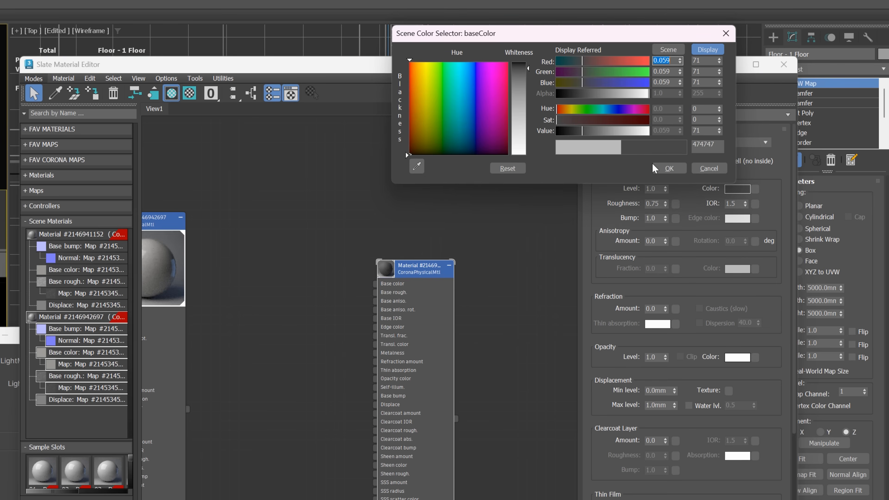
# Step: Confirm dark grey base colours for the new physical material and the window frames material
pyautogui.click(669, 168)
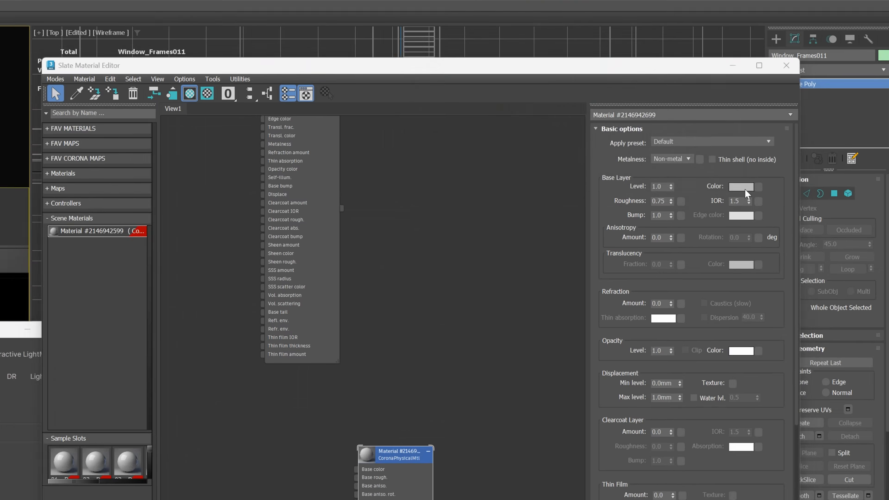
pyautogui.click(740, 186)
pyautogui.write('474749')
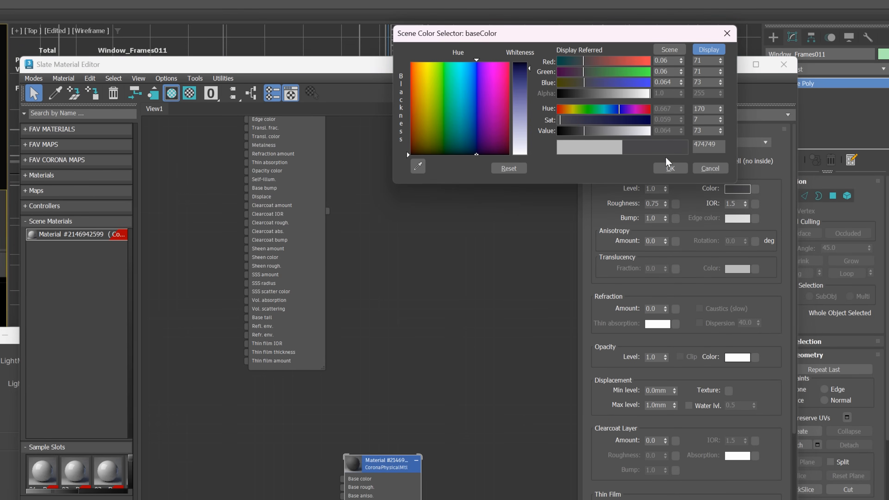
pyautogui.click(669, 168)
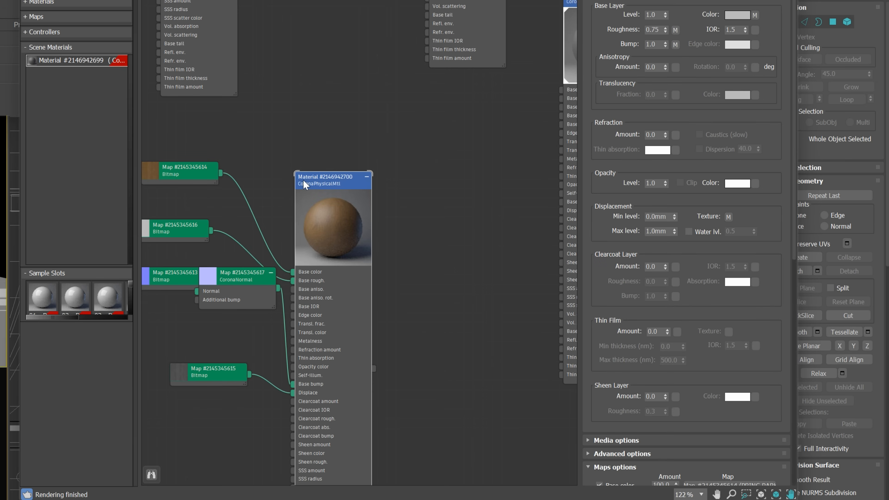
pyautogui.moveTo(221, 176)
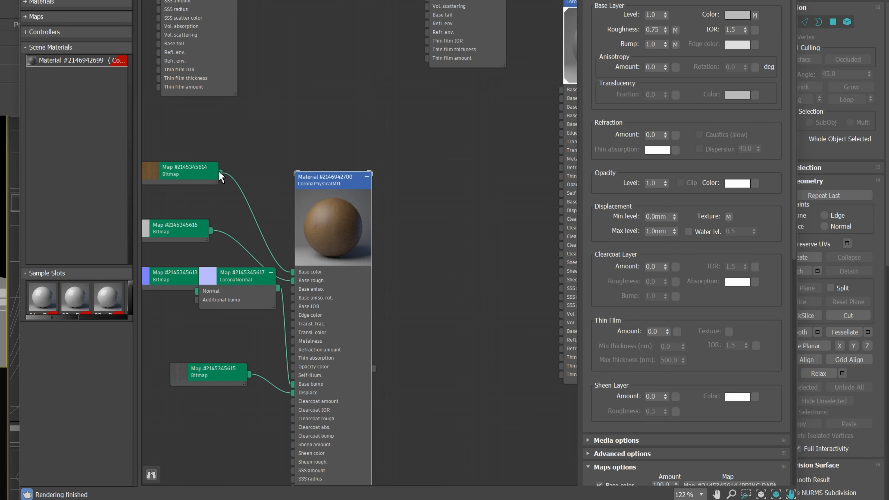
# Step: Insert a Color Correction after the bitmaps and drag Saturation to about -64, greying the brown material
pyautogui.rightClick(238, 165)
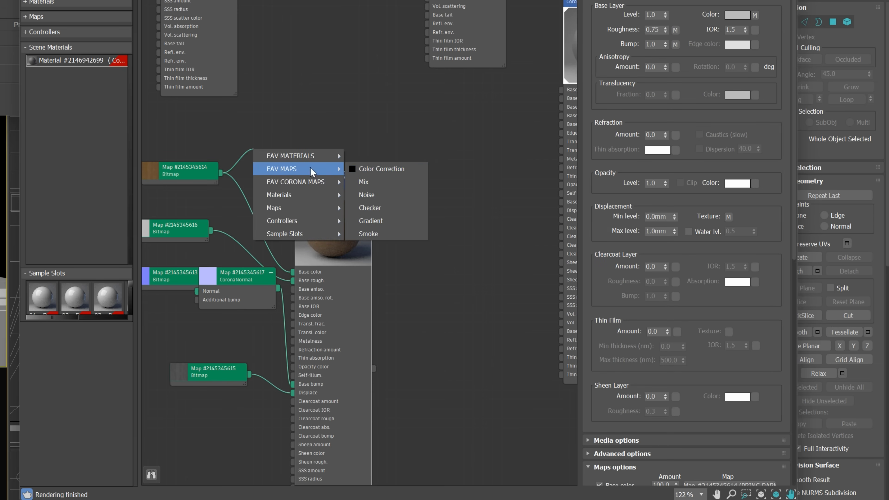
pyautogui.click(381, 168)
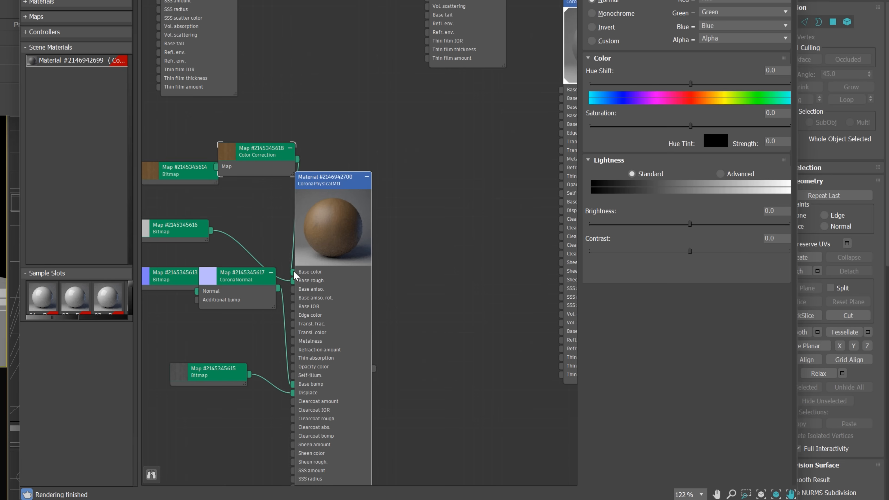
pyautogui.moveTo(690, 124); pyautogui.dragTo(628, 125)
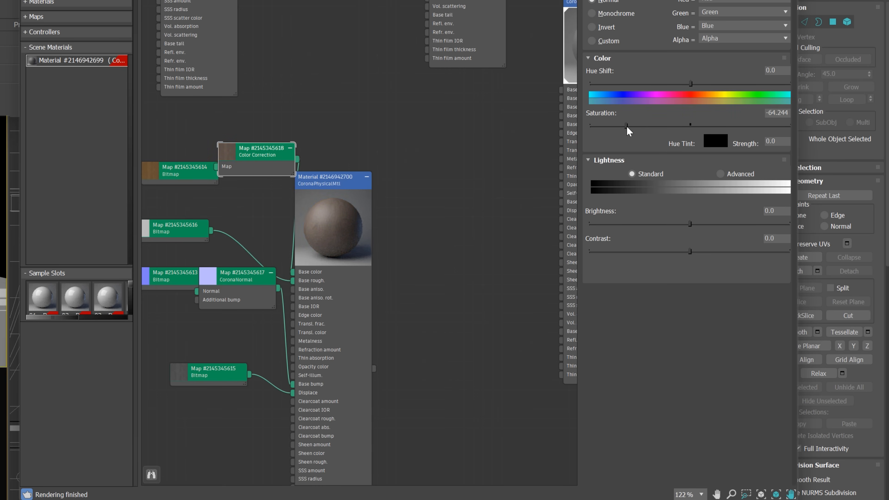
pyautogui.click(720, 174)
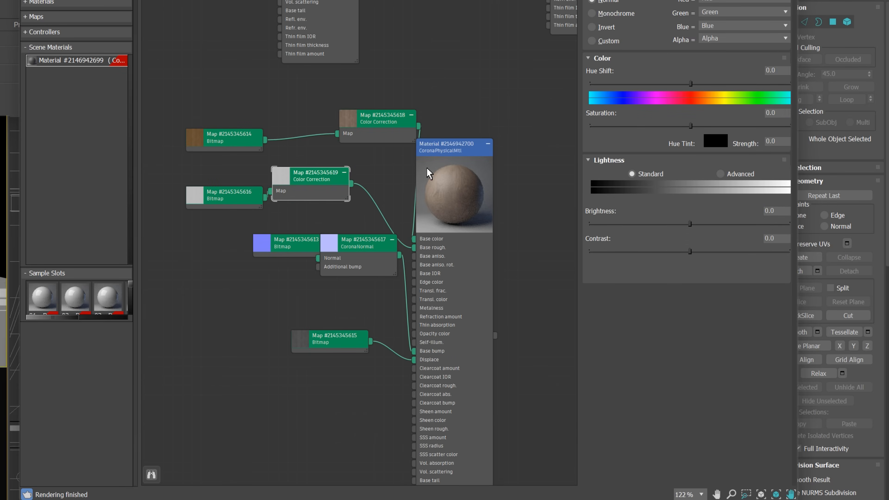
pyautogui.click(720, 174)
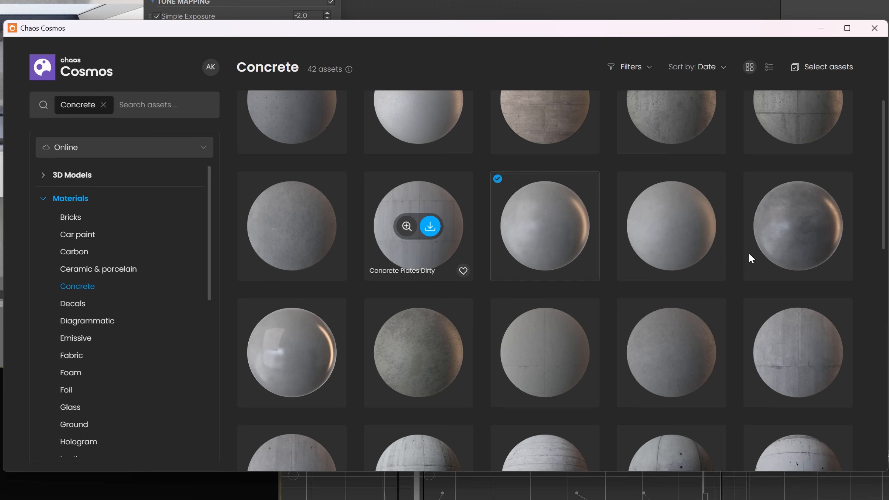
# Step: Import the polished concrete material from Cosmos and search online results for ground materials
pyautogui.click(810, 227)
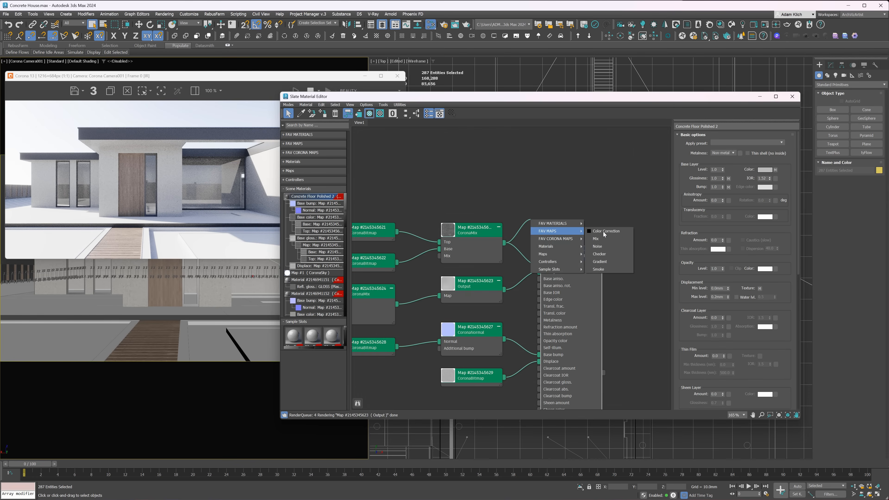
pyautogui.click(605, 230)
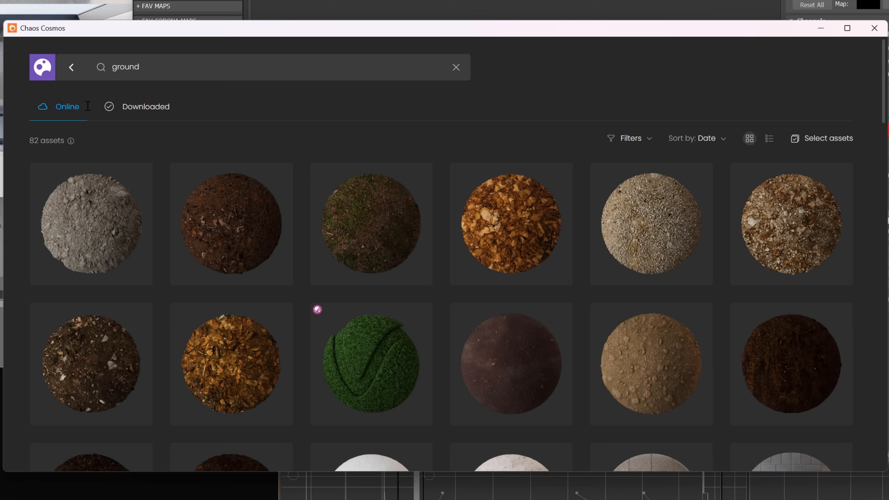
pyautogui.click(600, 325)
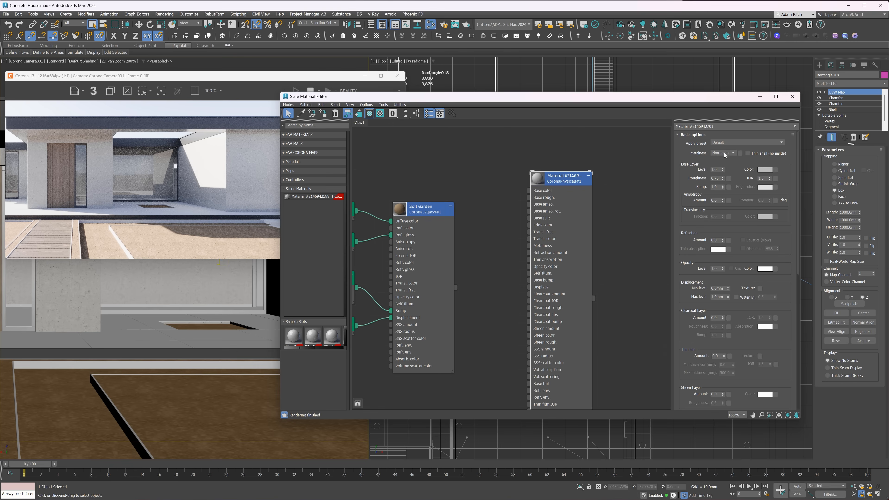
# Step: Set Metalness to Metal, lower the roughness and give the material a dark base colour
pyautogui.click(723, 154)
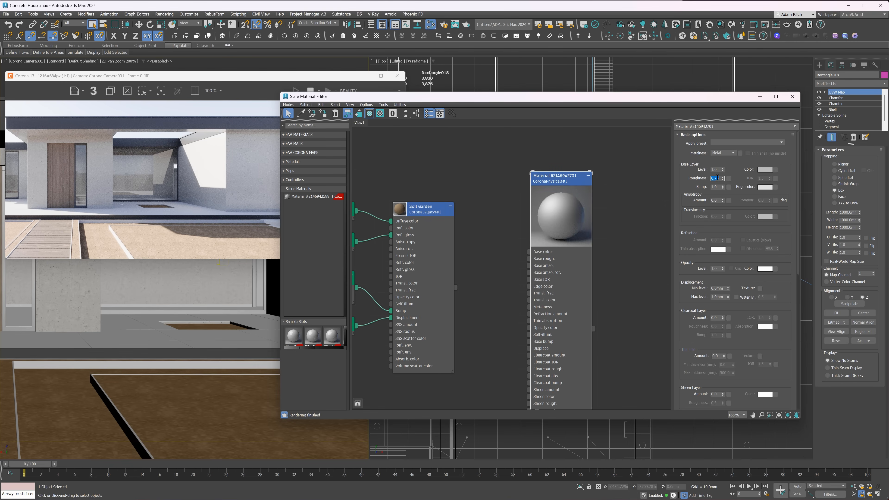
pyautogui.click(765, 169)
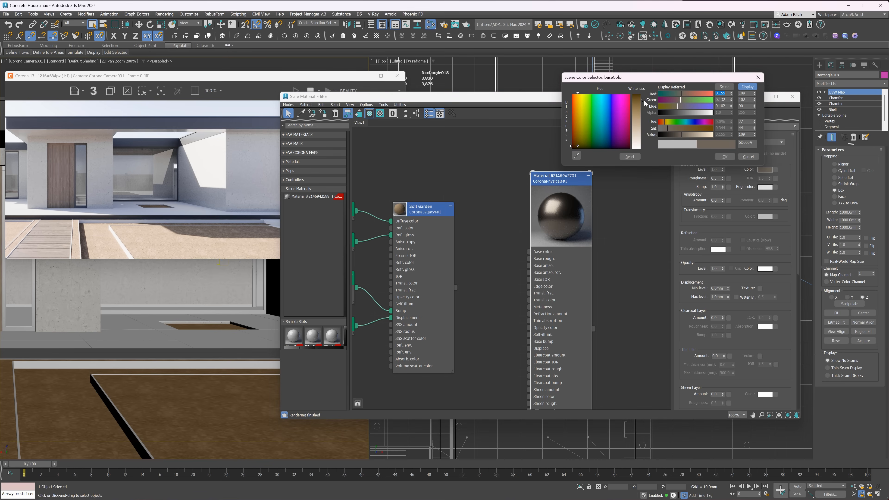
pyautogui.click(725, 157)
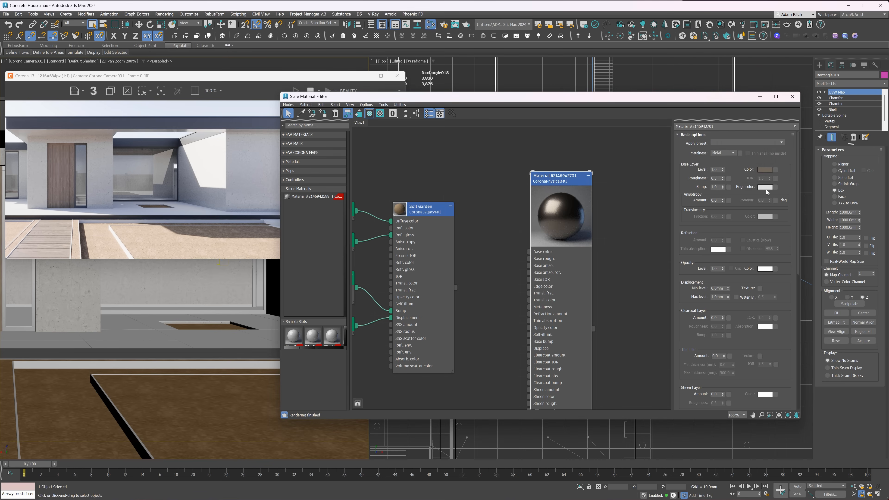
# Step: Give the metal a pale warm edge colour and adjust its anisotropy amount
pyautogui.click(763, 187)
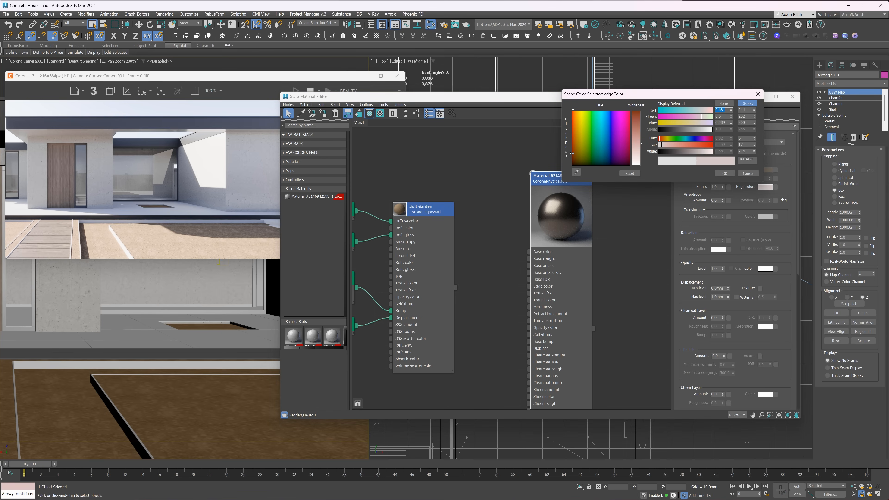
pyautogui.click(724, 172)
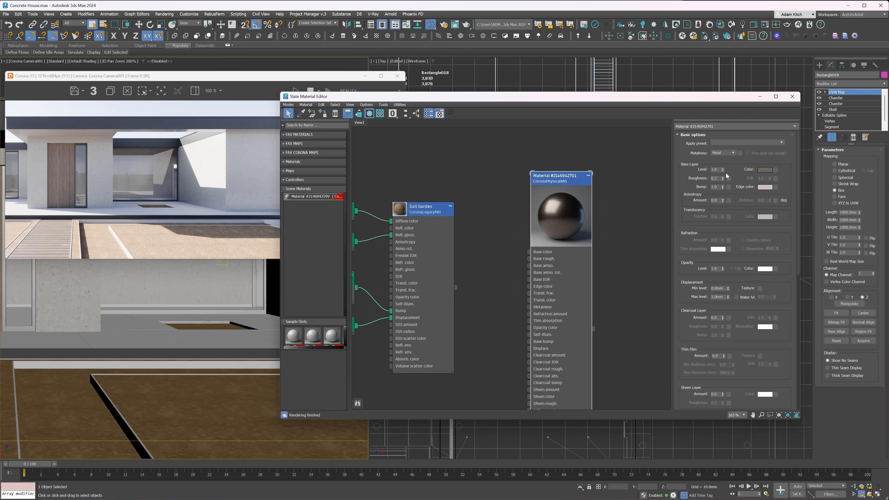
pyautogui.moveTo(716, 199)
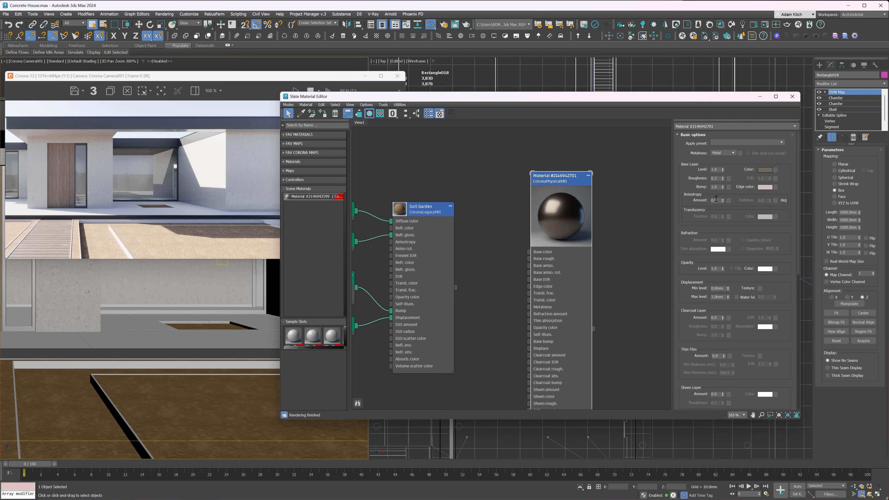
pyautogui.click(713, 200)
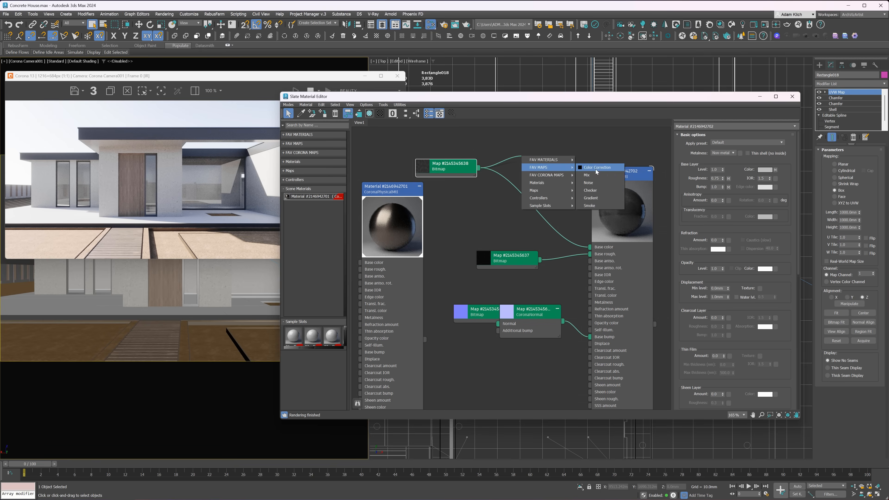
# Step: Add Color Correction maps after the bitmaps with advanced lightness values 150 and 2.0
pyautogui.click(597, 167)
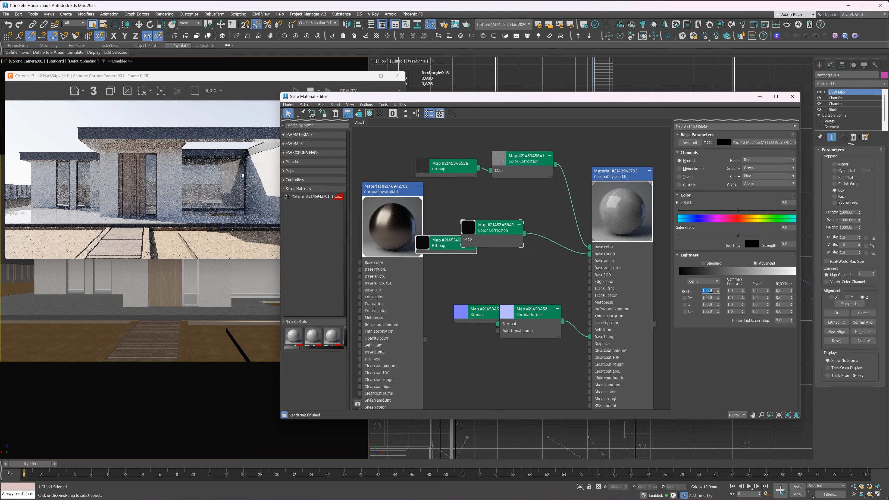
pyautogui.write('150.0')
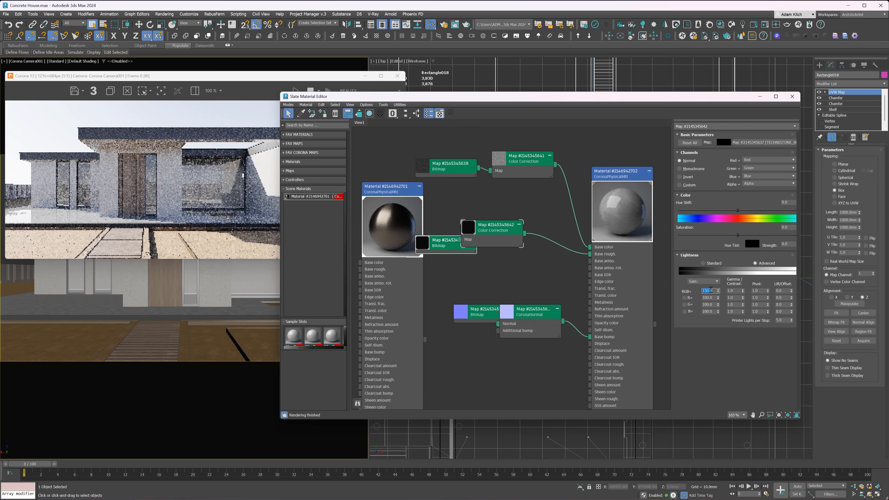
pyautogui.write('2.0')
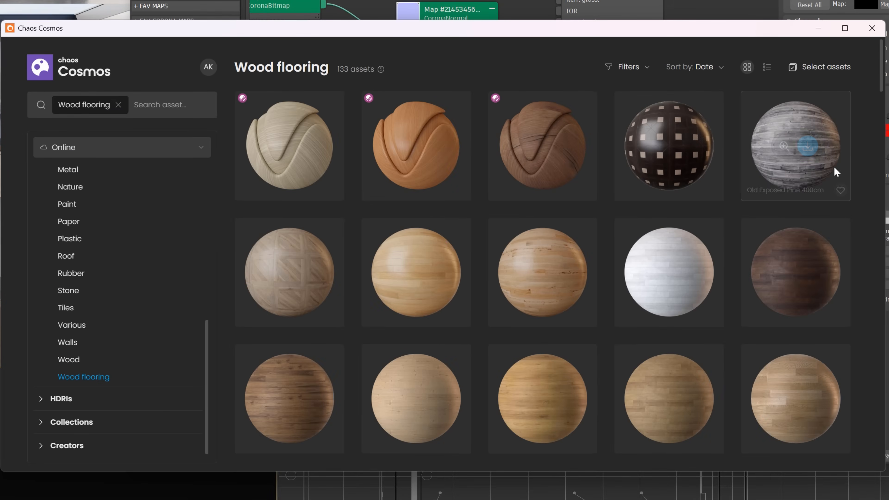
# Step: Import a pale wood flooring material from the Cosmos Wood flooring library
pyautogui.scroll(-3)
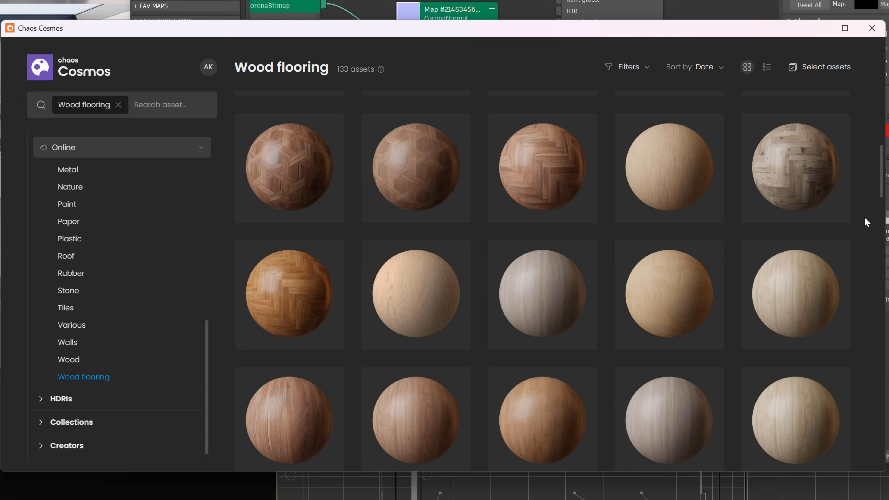
pyautogui.click(793, 271)
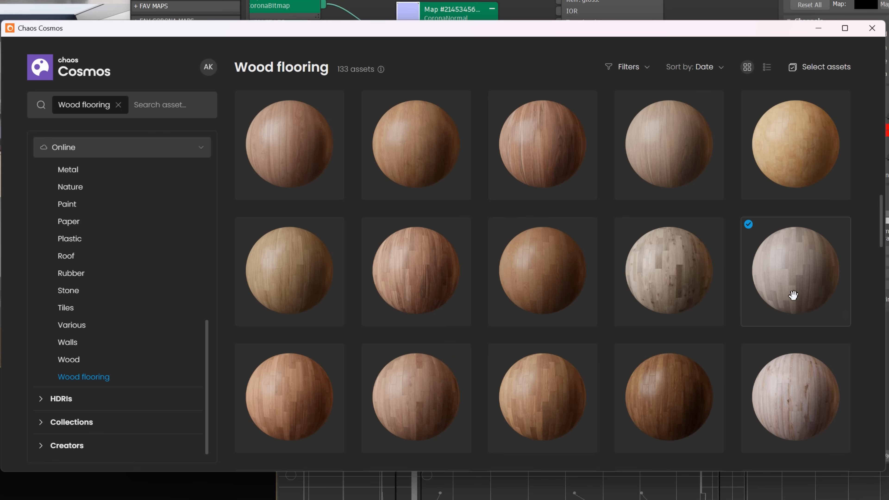
pyautogui.click(796, 272)
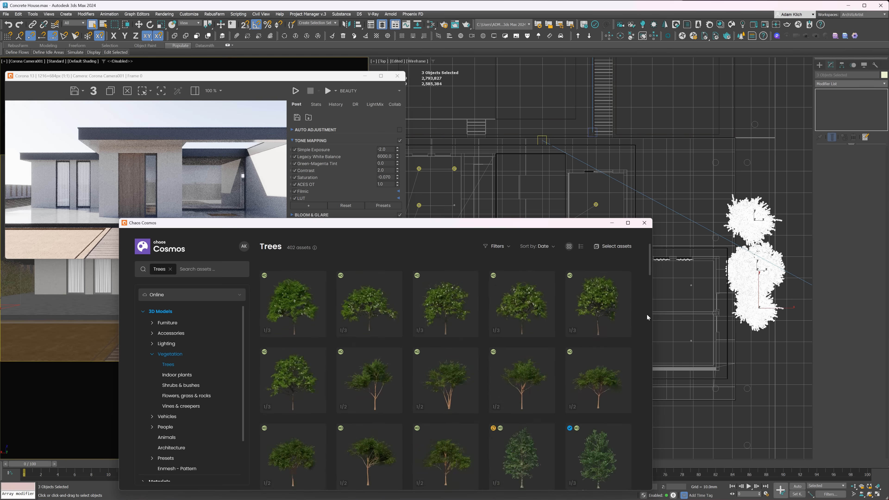
# Step: Import the Paper Birch 001 Spring tree from Cosmos Vegetation into the scene
pyautogui.scroll(-3)
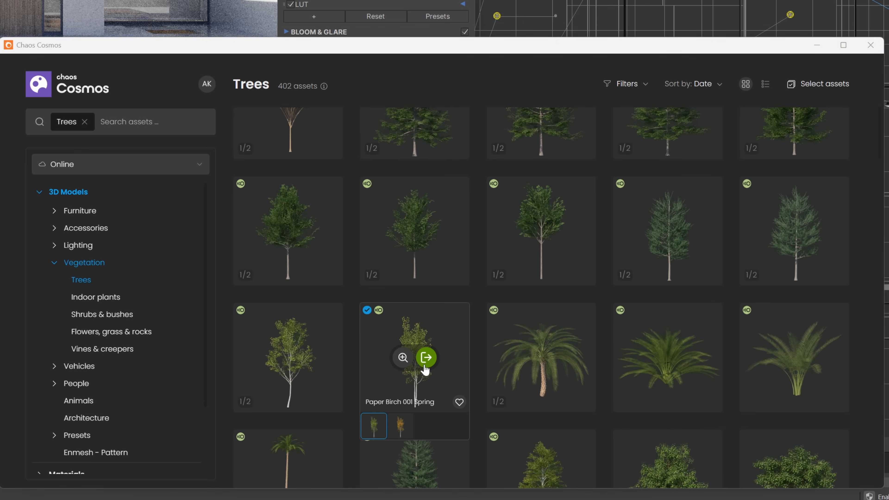
pyautogui.click(426, 358)
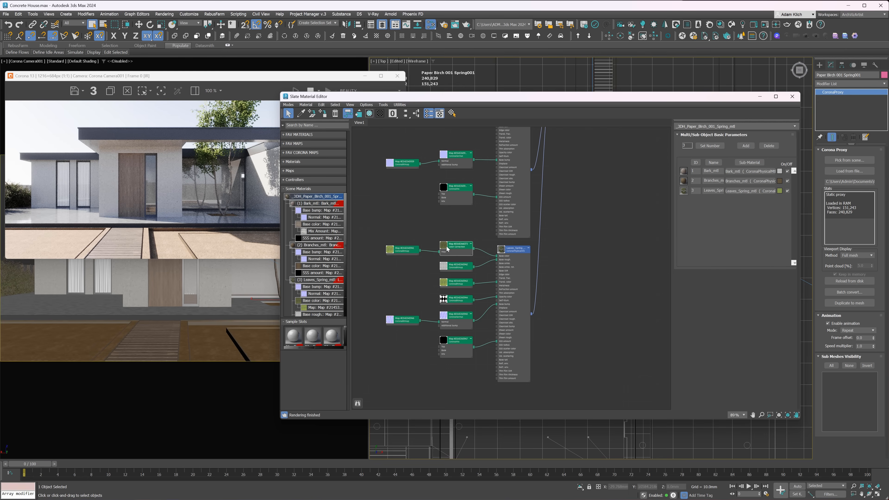
pyautogui.click(457, 244)
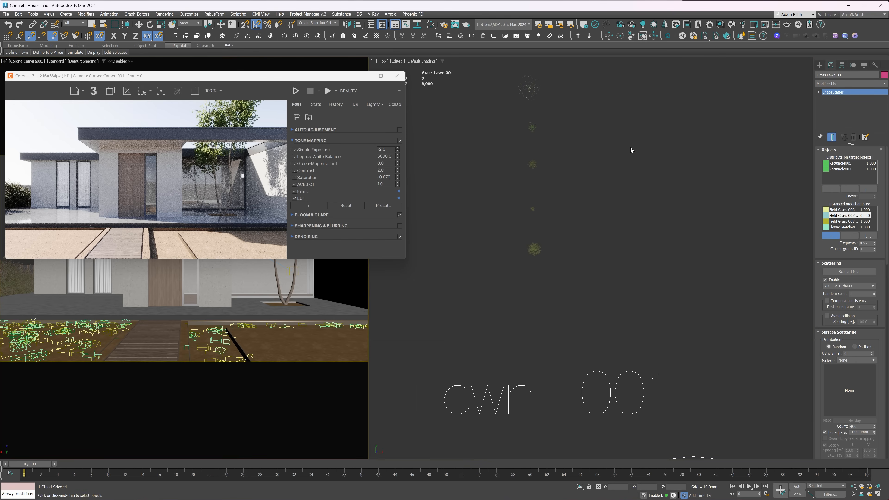
# Step: Assign the Garden Lawn and Flower Meadow scatter models to cluster group ID 2
pyautogui.click(295, 91)
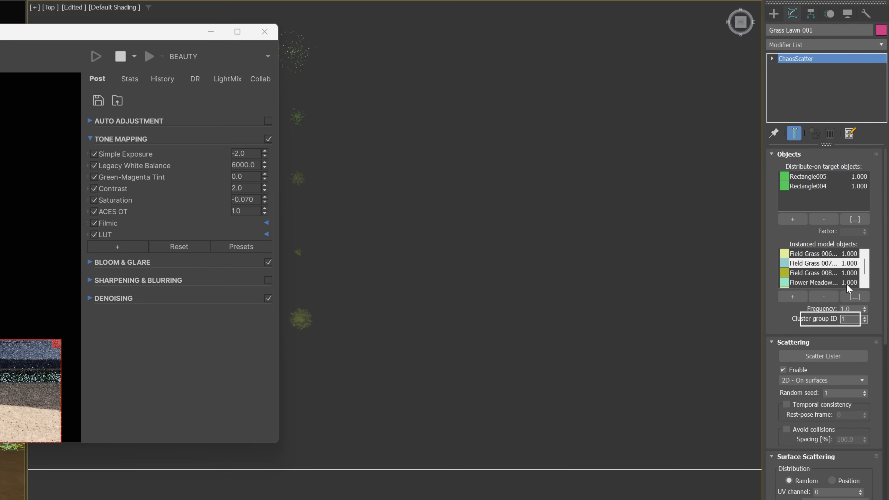
pyautogui.click(816, 282)
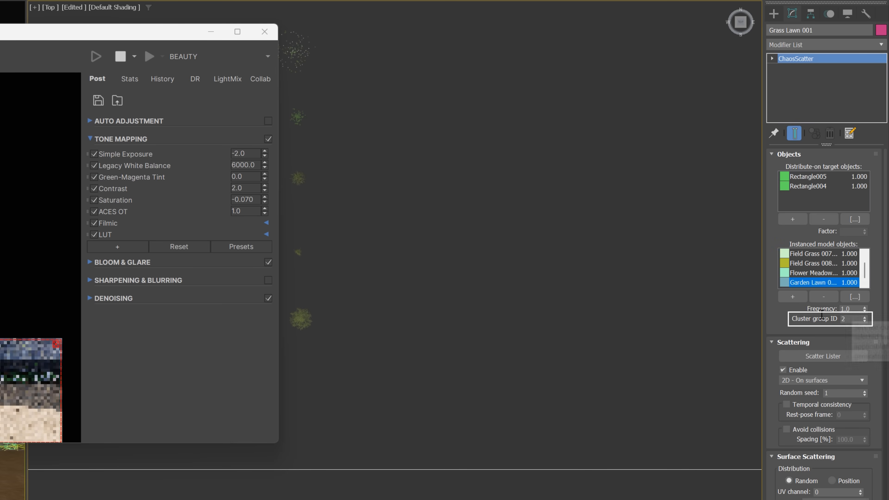
pyautogui.click(816, 273)
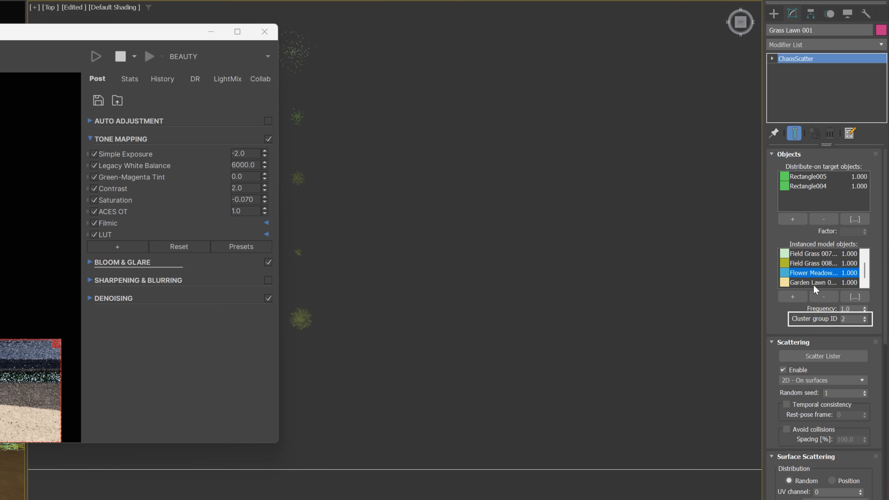
pyautogui.click(813, 283)
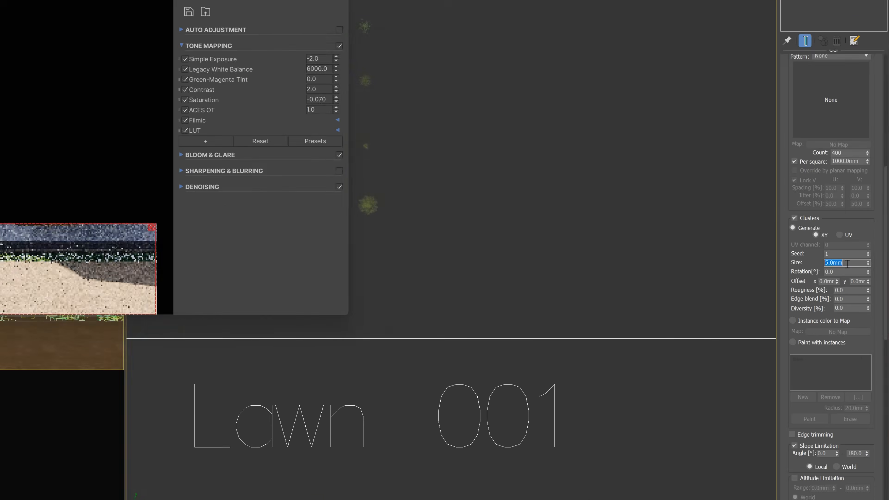
# Step: Set the Grass Lawn scatter values to 200.0mm and 50.0 and adjust the model frequencies
pyautogui.write('200.0mm')
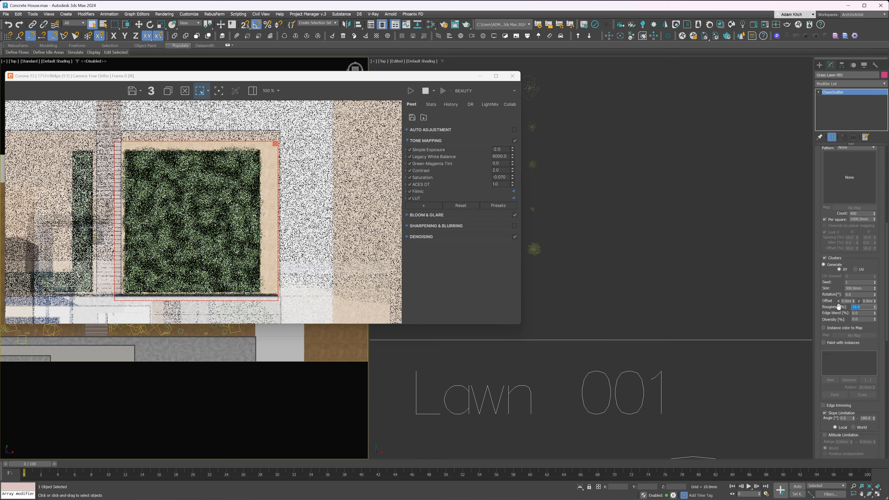
pyautogui.write('50.0')
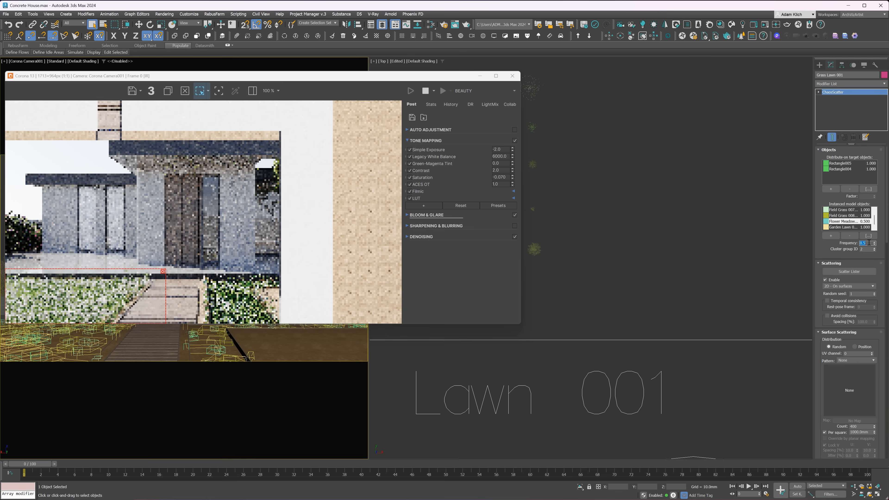
pyautogui.click(842, 227)
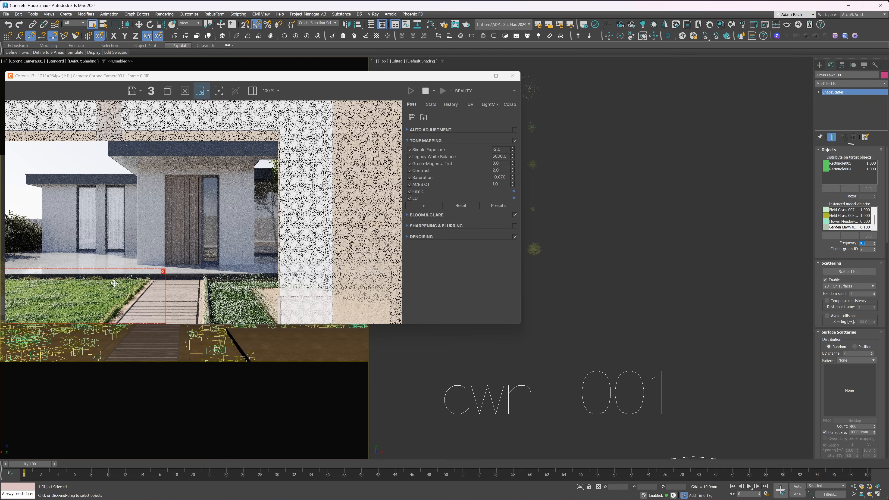
pyautogui.moveTo(88, 318)
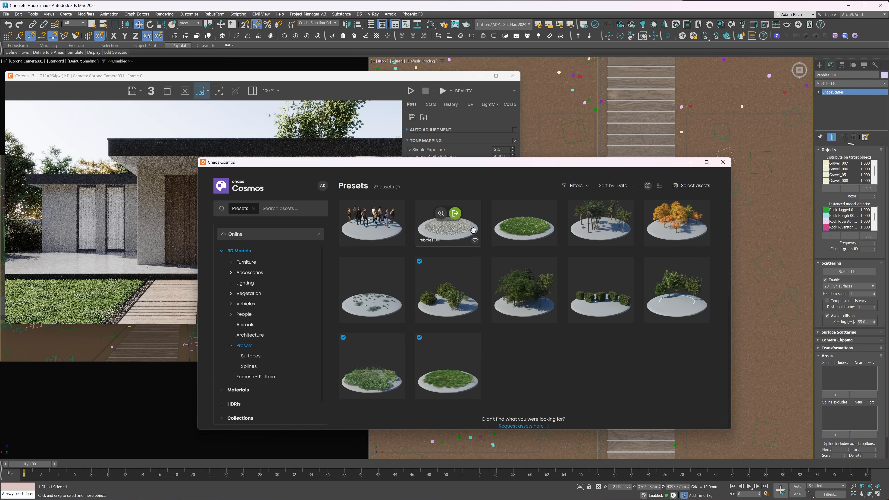
# Step: Import the Pebbles scatter preset from Cosmos and review the Pebbles 001 scatter settings
pyautogui.click(723, 162)
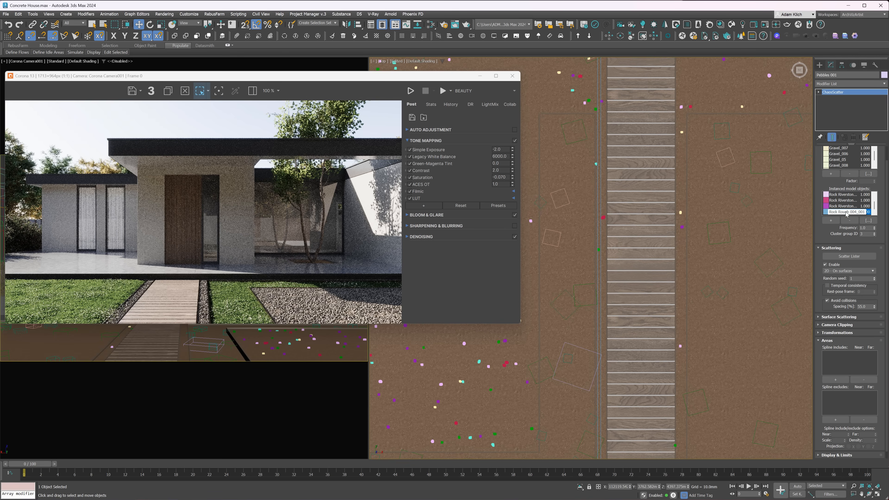
pyautogui.moveTo(843, 214)
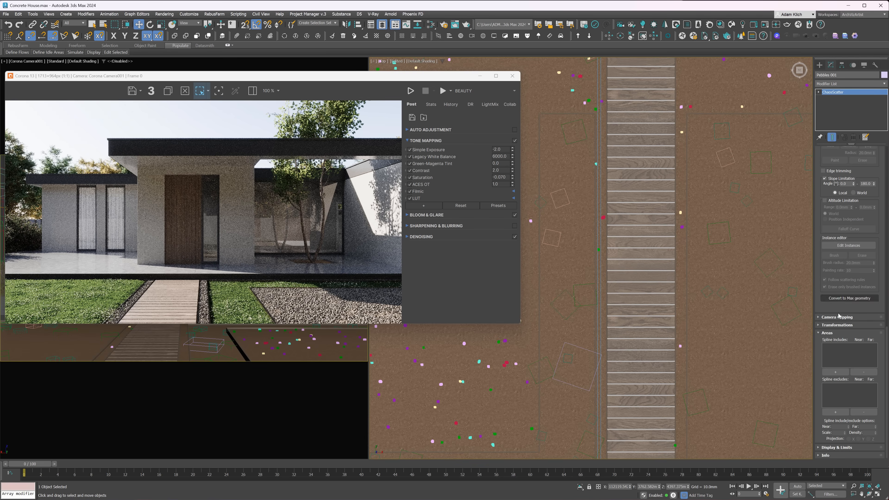
pyautogui.click(837, 317)
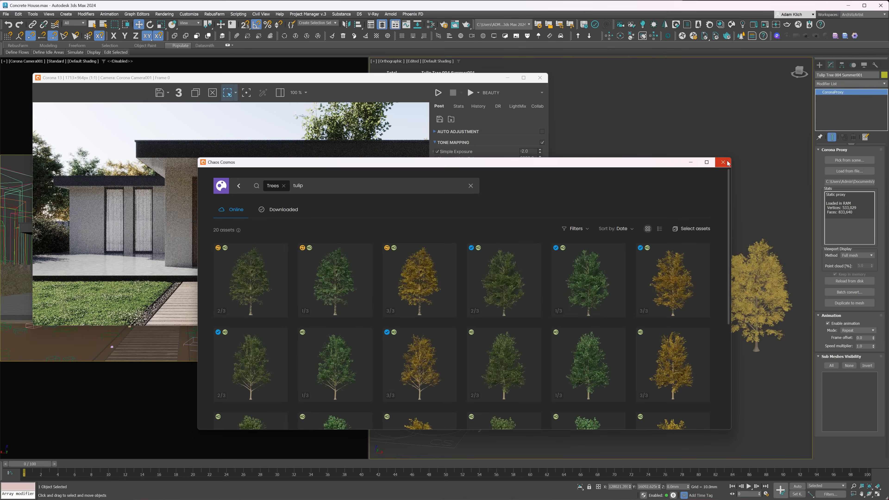
# Step: Close Cosmos after importing the tulip trees for the Trees Background scatter
pyautogui.click(722, 162)
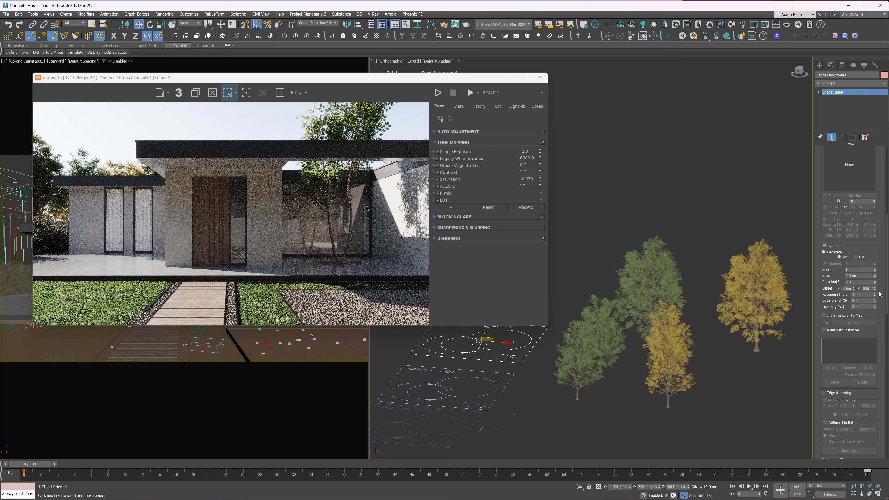
pyautogui.moveTo(834, 298)
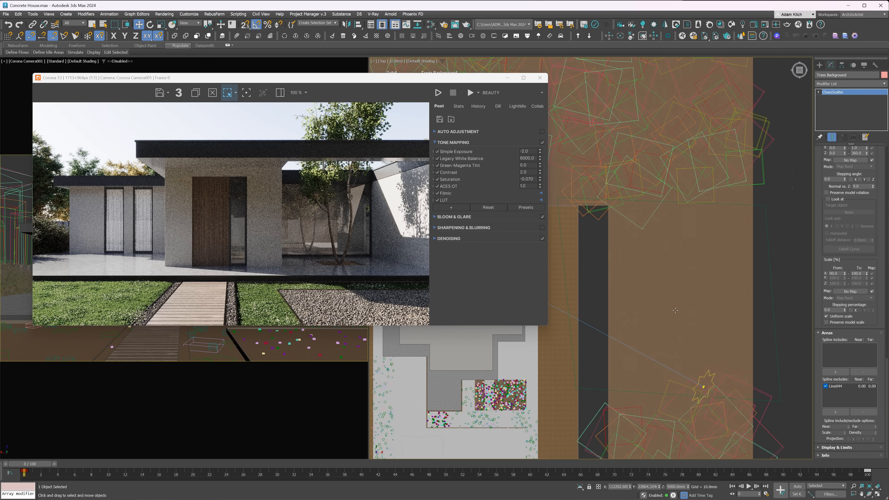
# Step: Select and position the Paper Birch 004 Spring proxy trees beside the dark strip in Top view
pyautogui.click(208, 36)
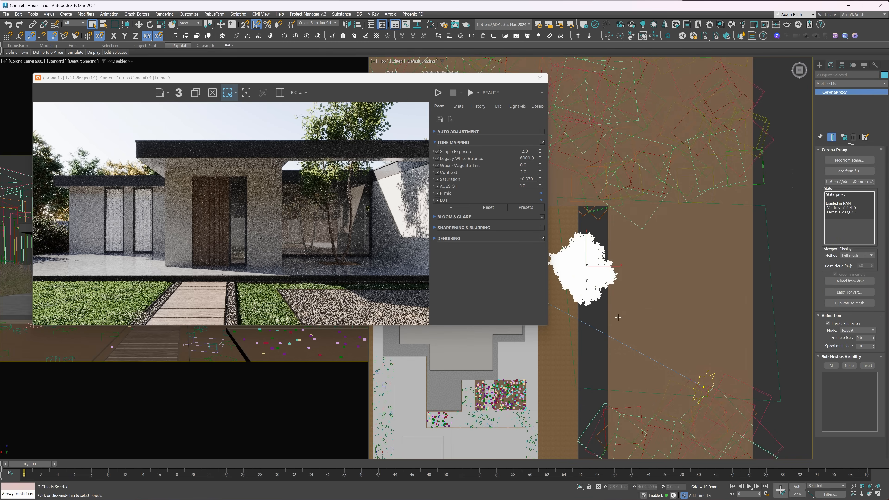
pyautogui.click(590, 278)
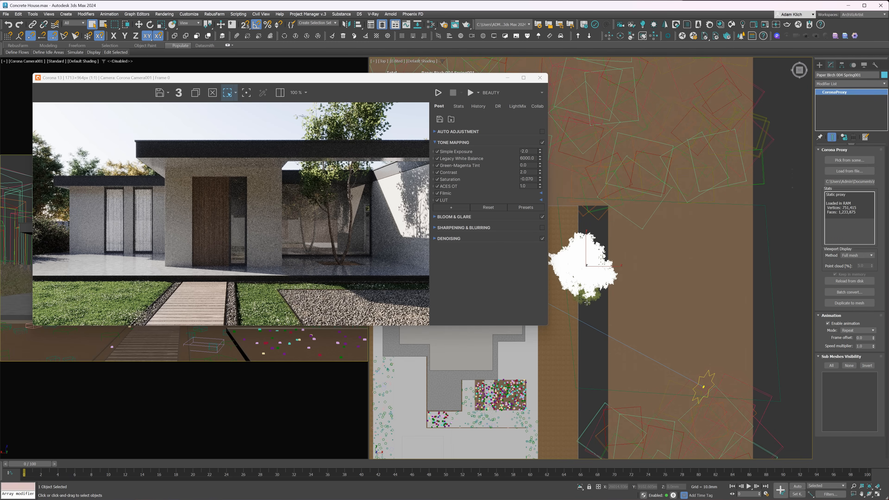
pyautogui.click(437, 93)
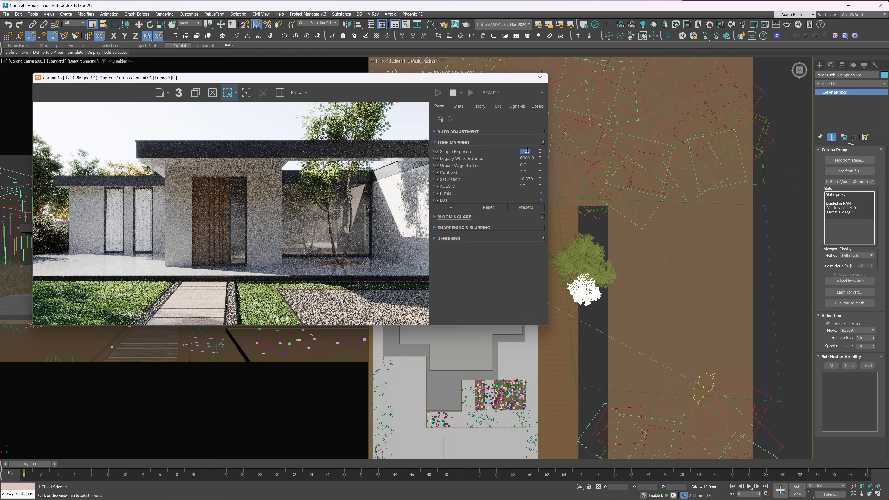
# Step: Add a Tone Curve operator to the Corona VFB tone mapping with exposure at -1.20
pyautogui.click(452, 207)
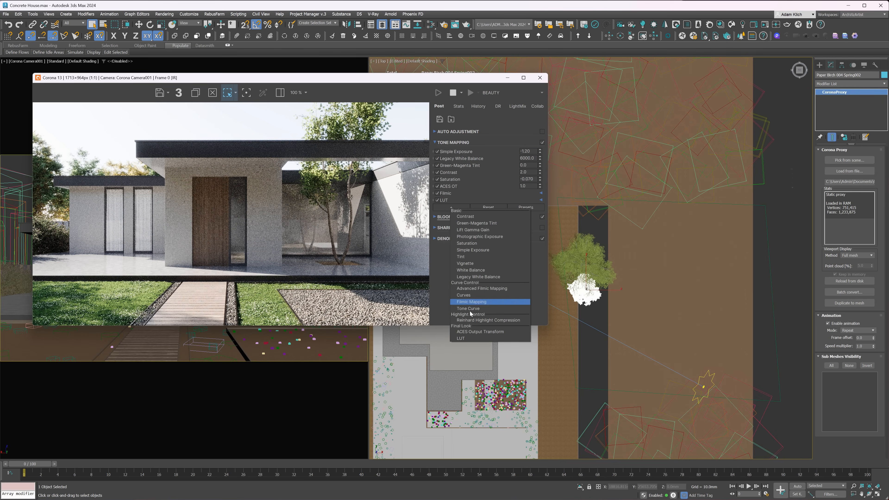
pyautogui.click(468, 308)
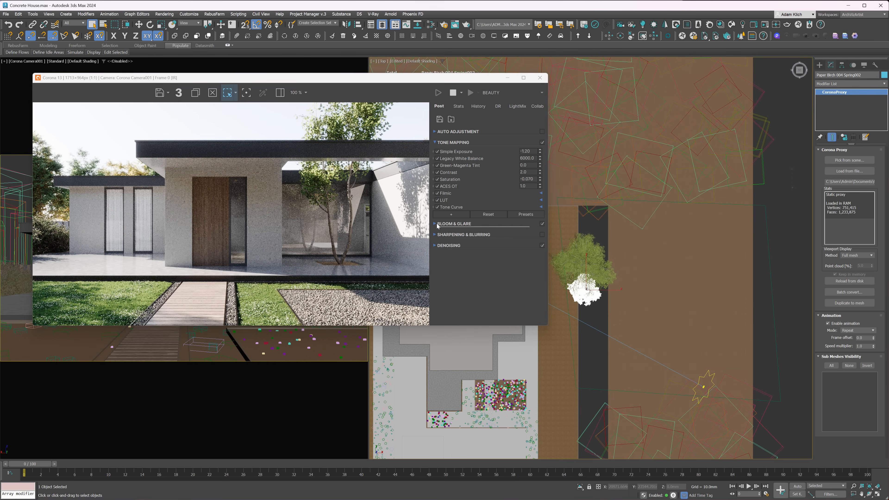
pyautogui.click(454, 223)
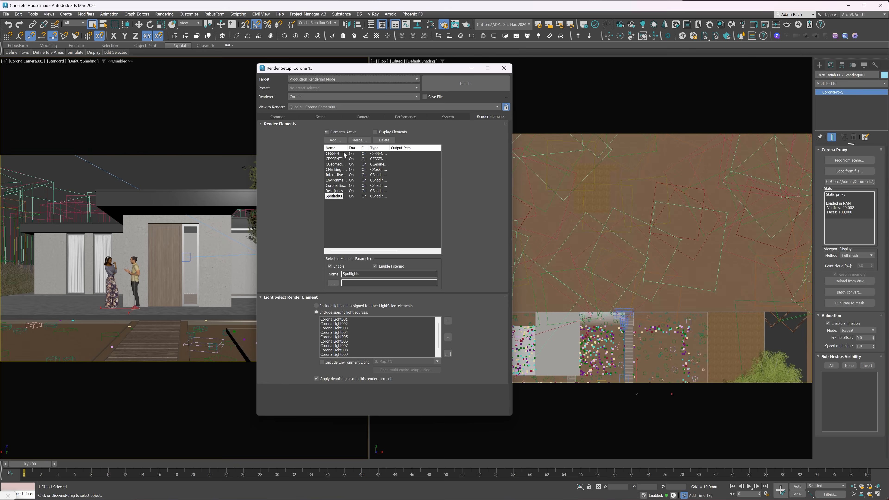
# Step: Add the CMasking_AIEnhancer render element to the scene
pyautogui.click(334, 140)
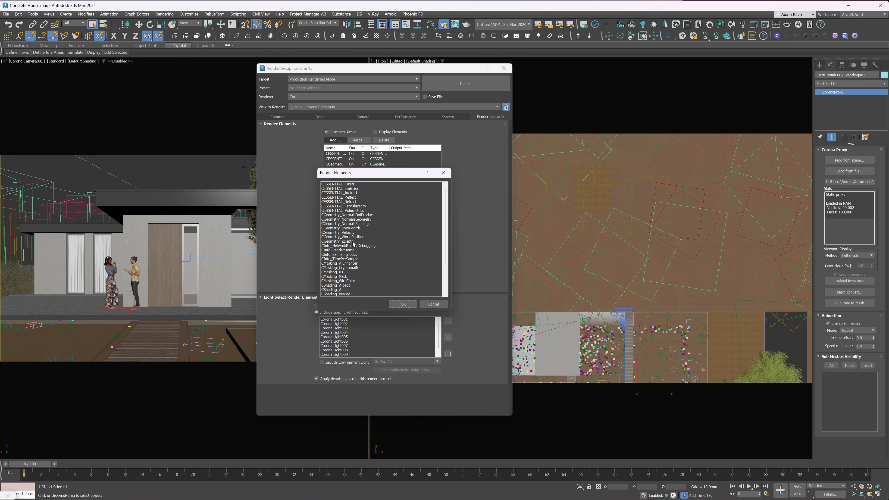
pyautogui.scroll(-3)
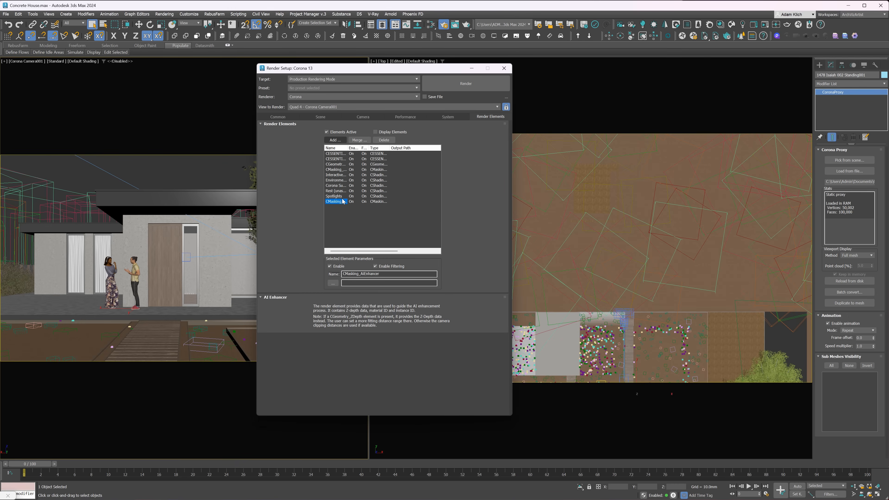
# Step: Set the Scene noise level limit to 2.0 and the Common output size to 2048×1152
pyautogui.click(320, 116)
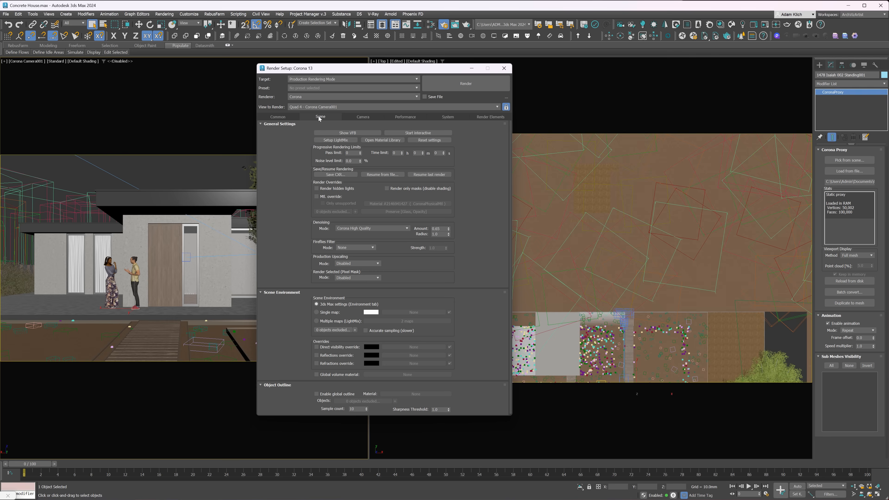
pyautogui.click(351, 160)
pyautogui.write('2')
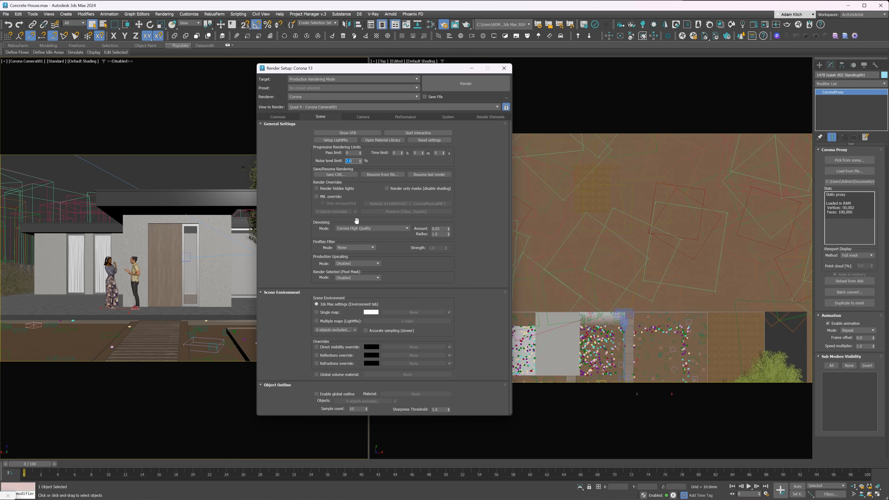
pyautogui.moveTo(356, 221)
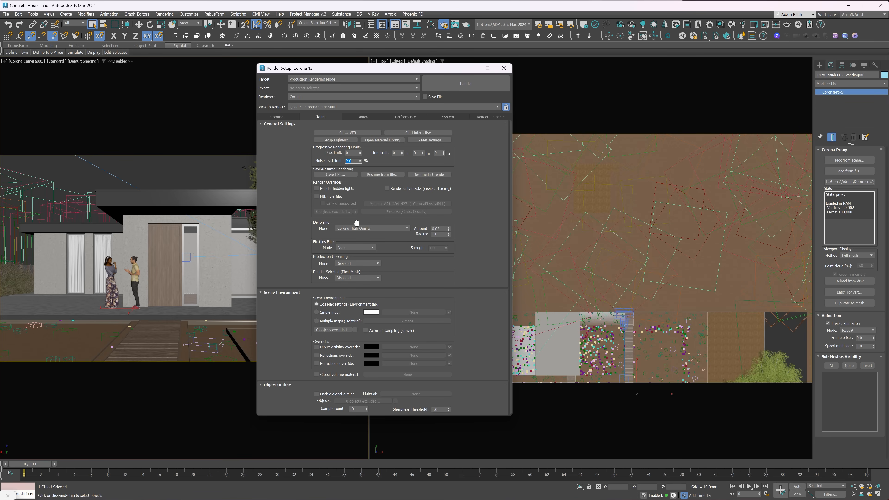
pyautogui.click(278, 117)
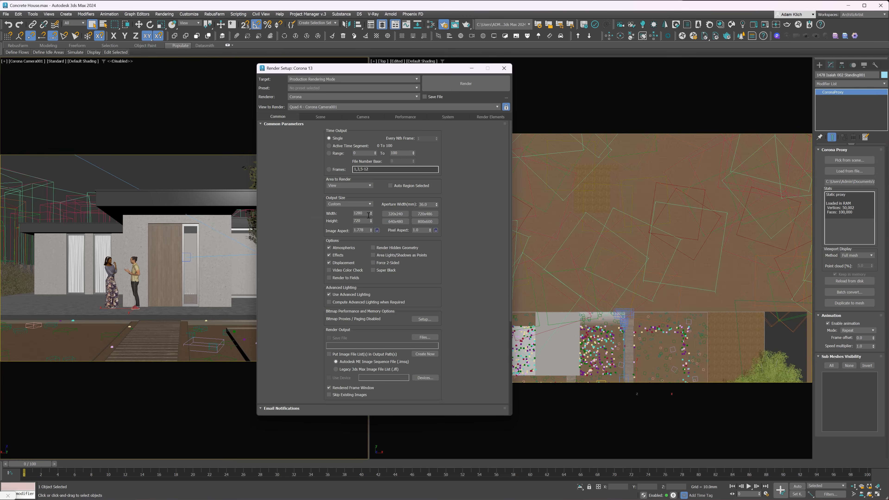
pyautogui.click(377, 230)
pyautogui.write('2048')
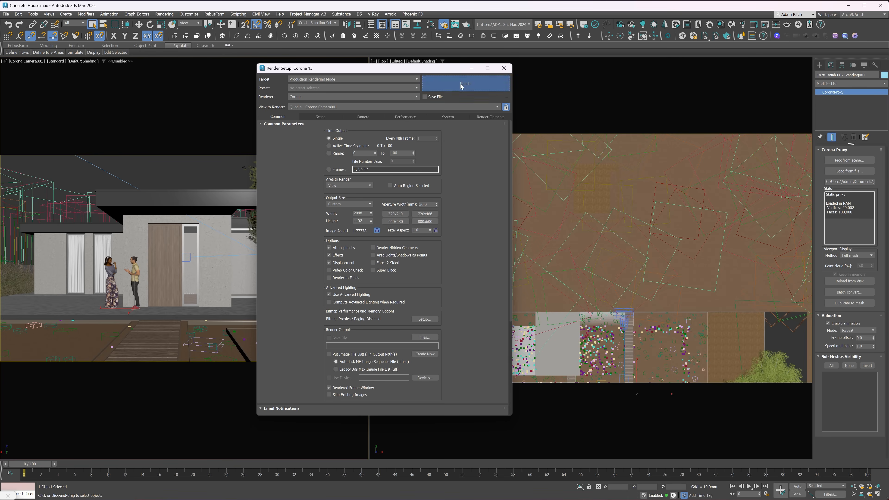
# Step: Render the final image and upload it to a new Concrete House Collab project
pyautogui.click(465, 84)
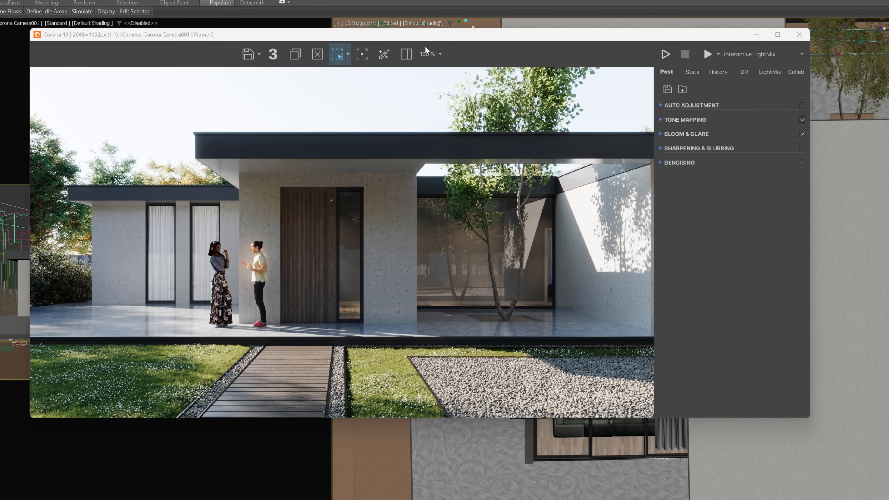
pyautogui.click(384, 53)
pyautogui.write('Concrete H')
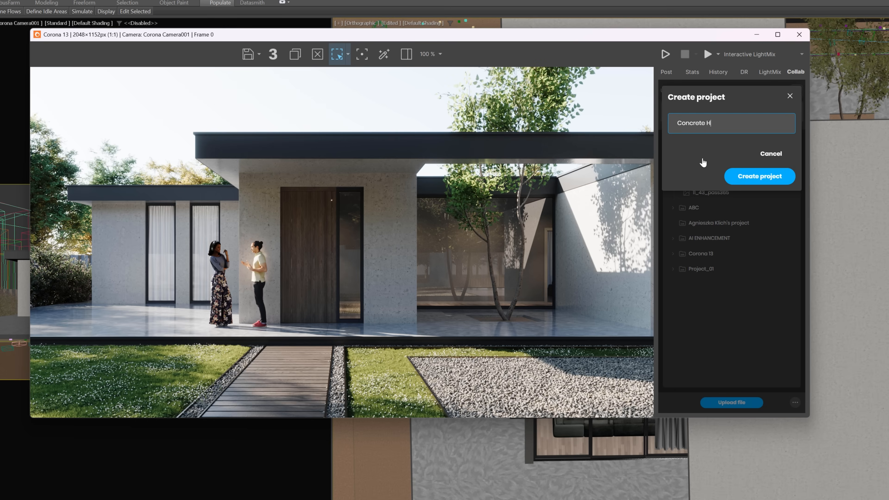
pyautogui.click(758, 176)
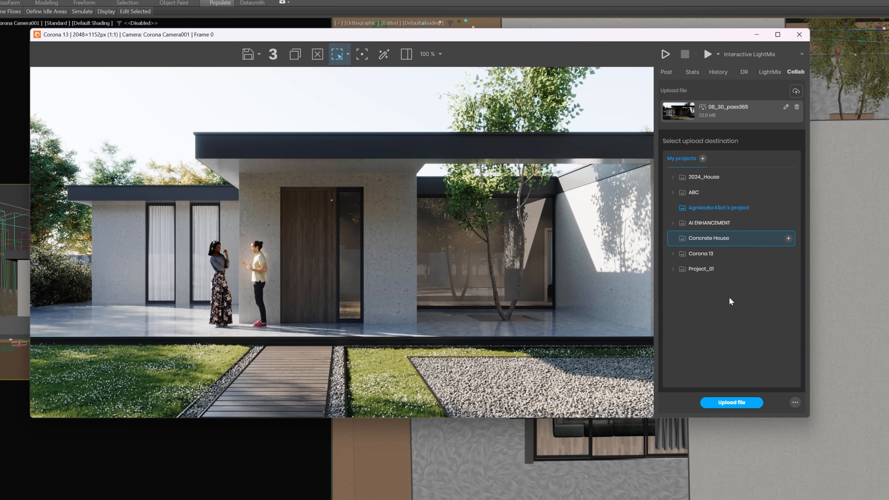
pyautogui.click(730, 403)
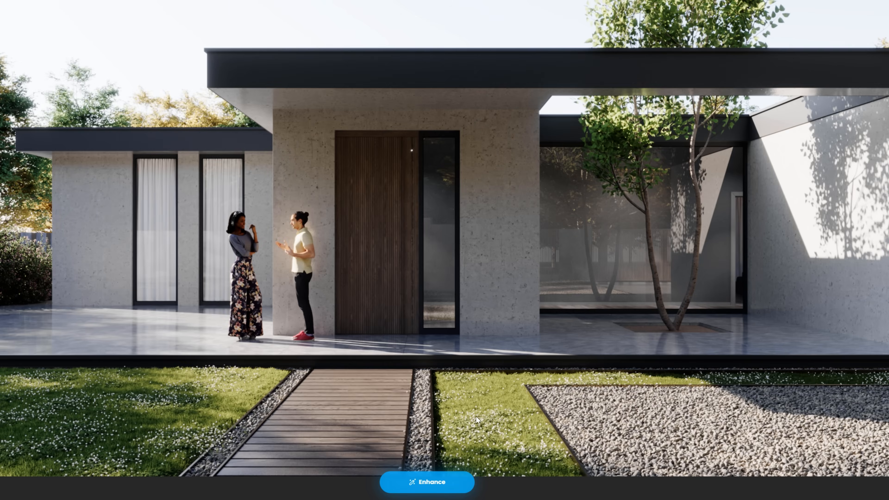
# Step: Run the AI Enhancer on the uploaded house render in Chaos Cloud
pyautogui.click(426, 482)
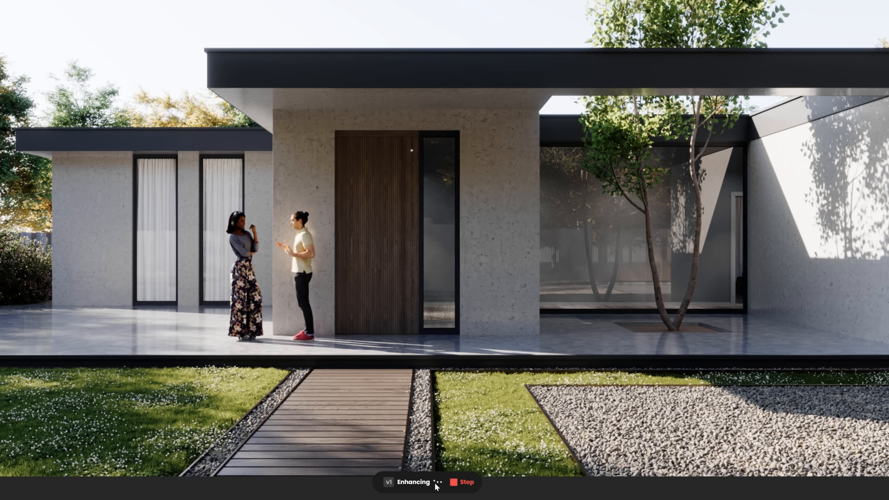
pyautogui.click(465, 482)
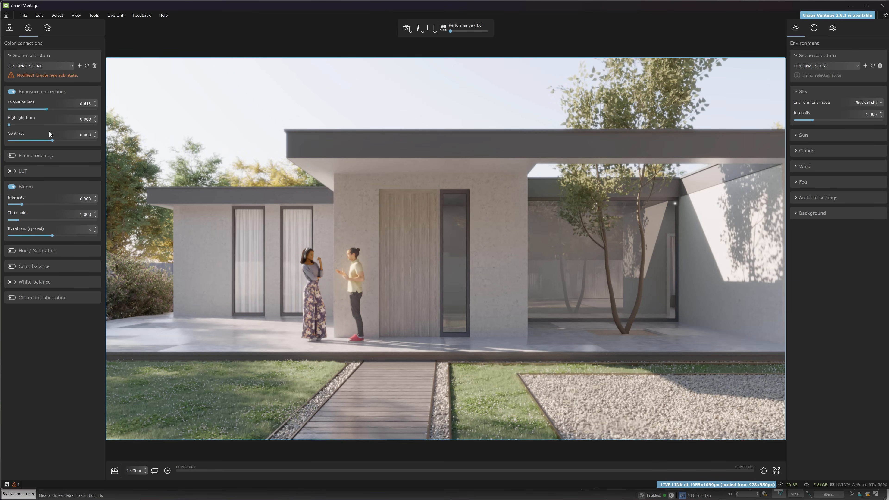
# Step: Enable Exposure corrections with bias -0.618 and Bloom in Vantage's Color corrections
pyautogui.click(10, 171)
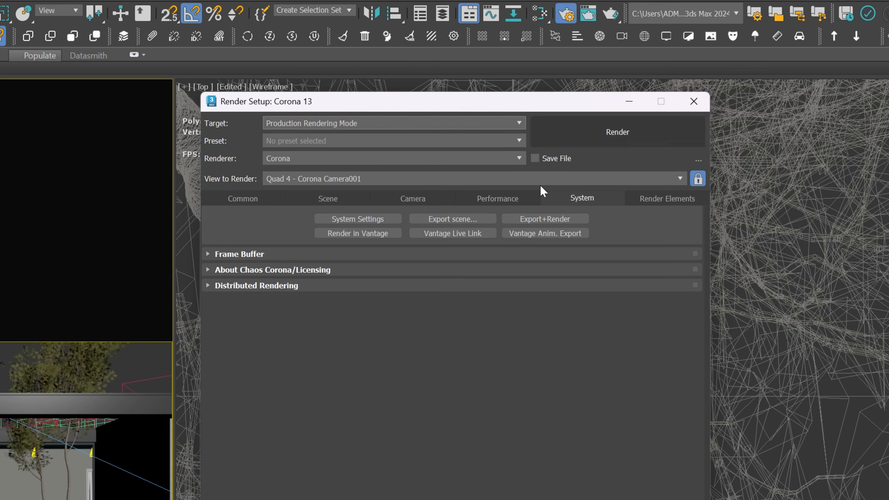
pyautogui.moveTo(545, 233)
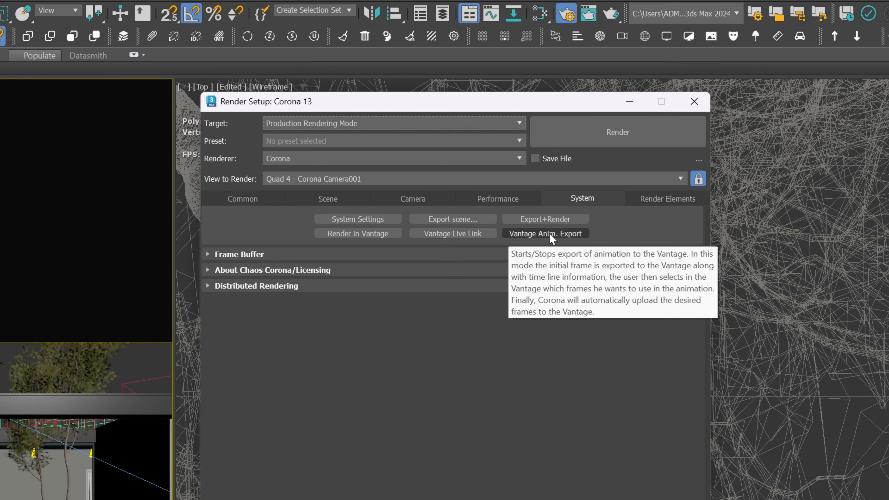
# Step: Start the Vantage Anim. Export from the Render Setup System settings
pyautogui.click(545, 233)
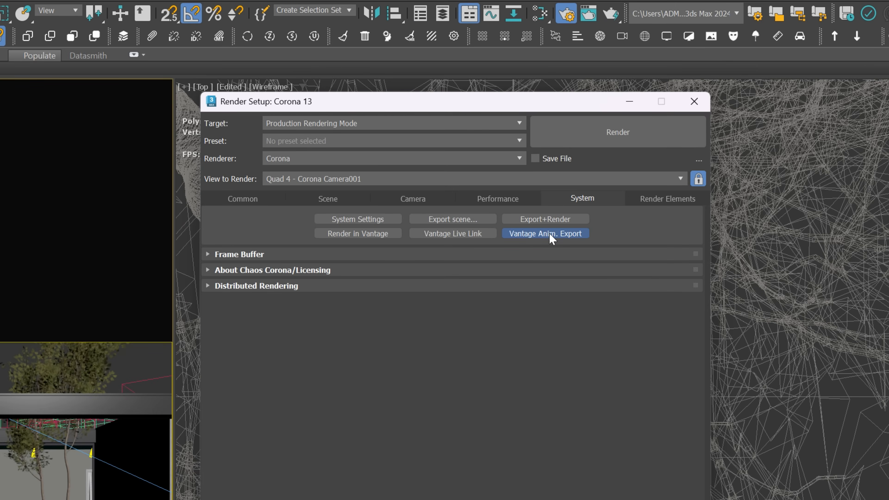
pyautogui.click(545, 233)
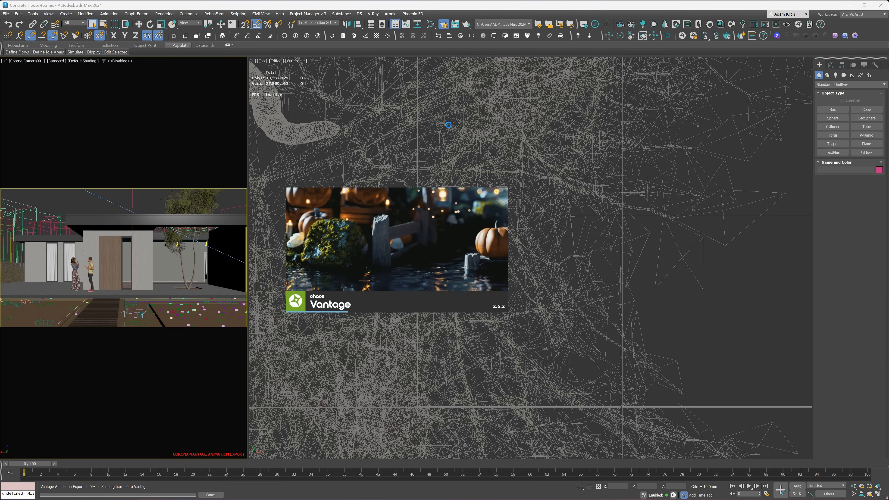